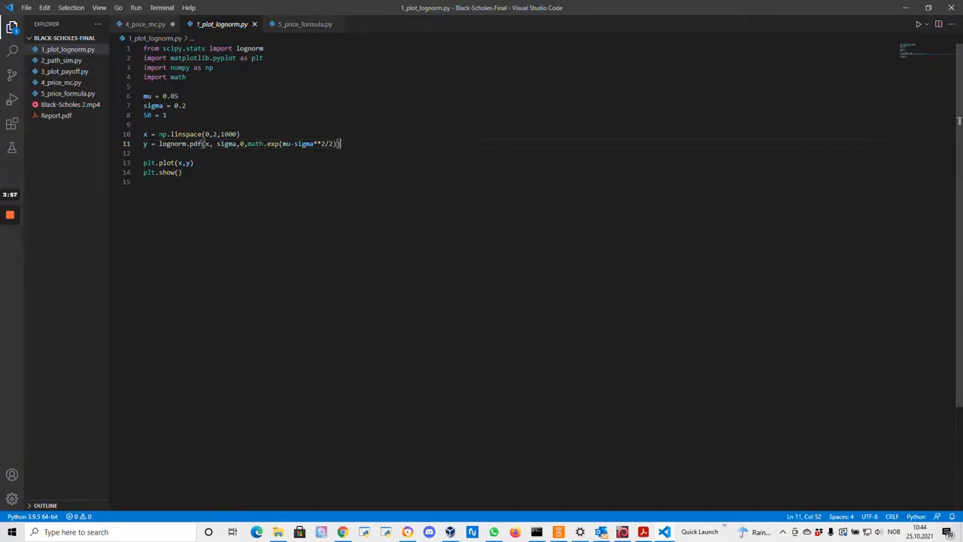
- Run 1_plot_lognorm.py in the interactive window to show the lognormal density peaking near 1.0
double_click(255, 145)
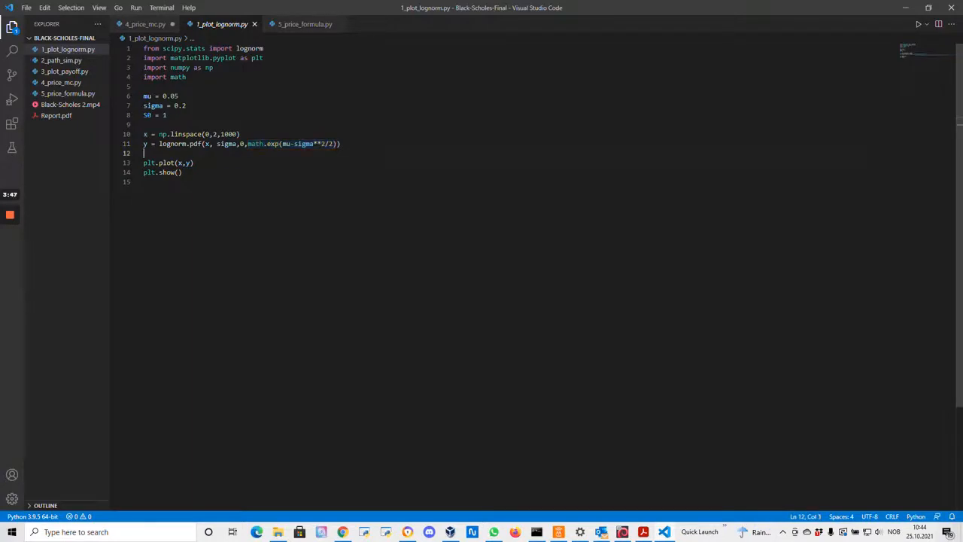
key("ctrl+a")
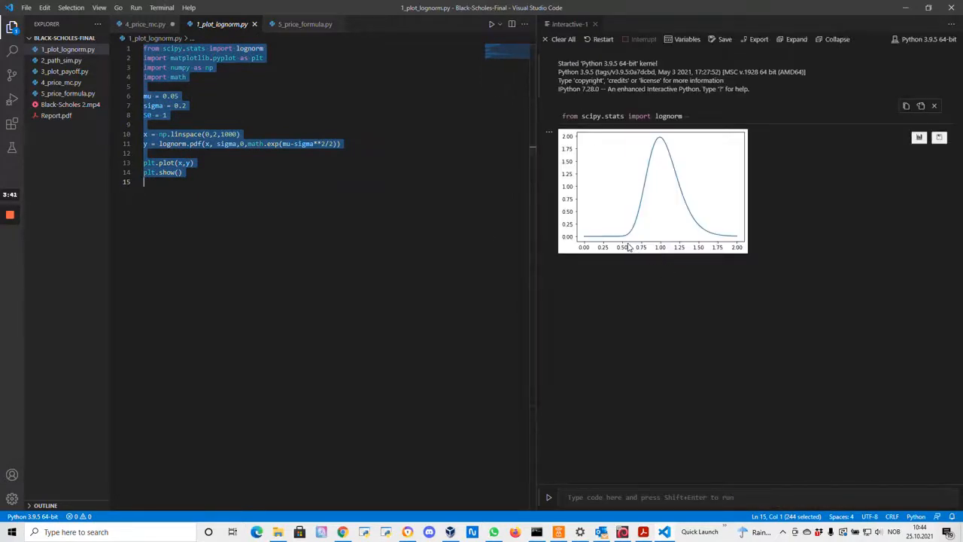
mouse_move(649, 228)
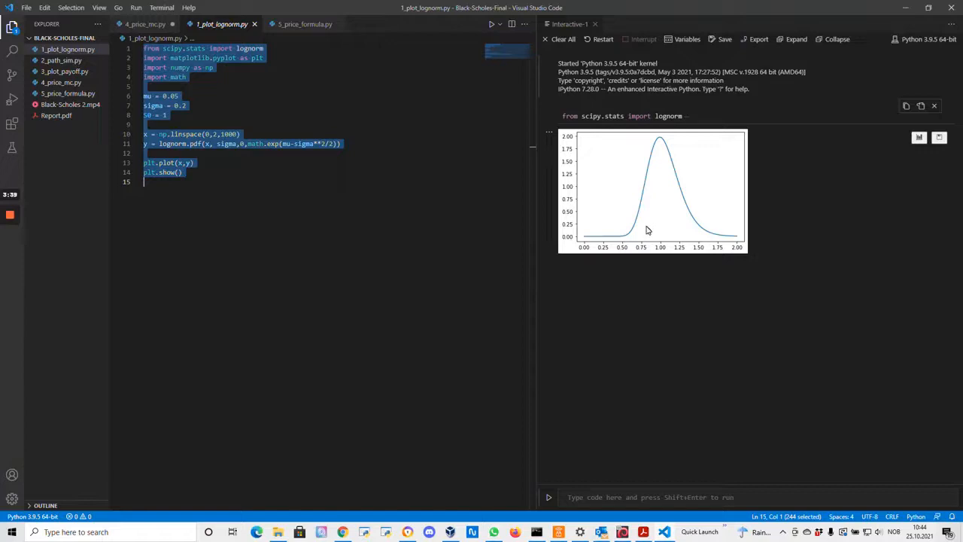
mouse_move(685, 191)
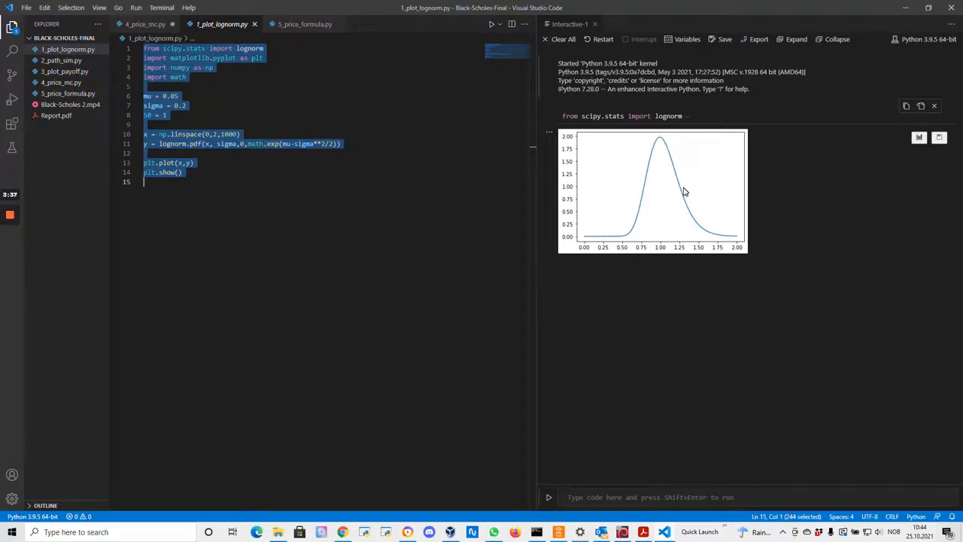
mouse_move(714, 235)
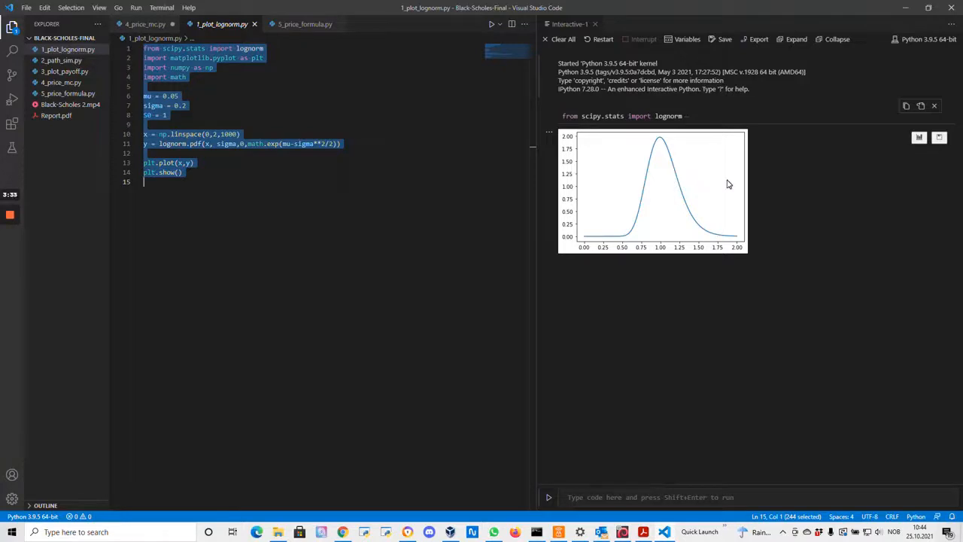
mouse_move(695, 207)
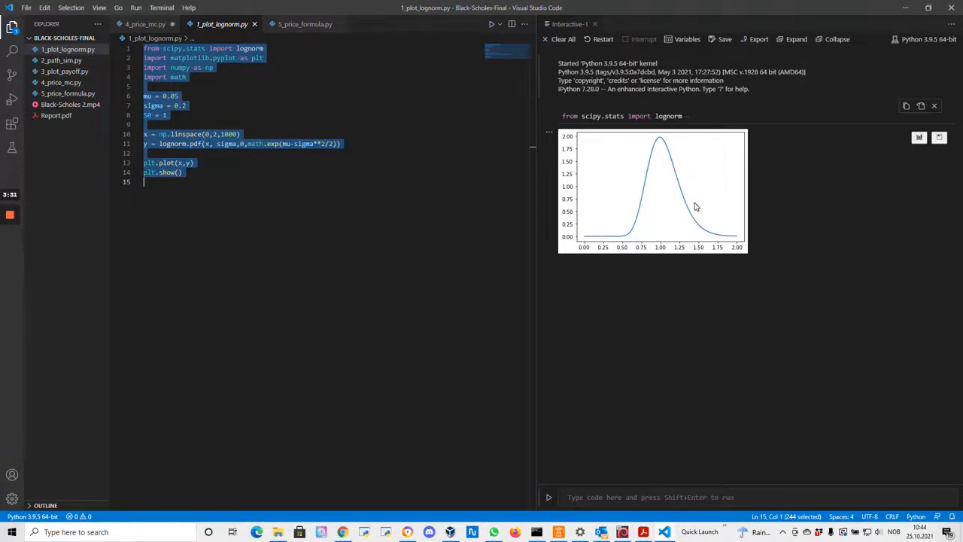
mouse_move(674, 252)
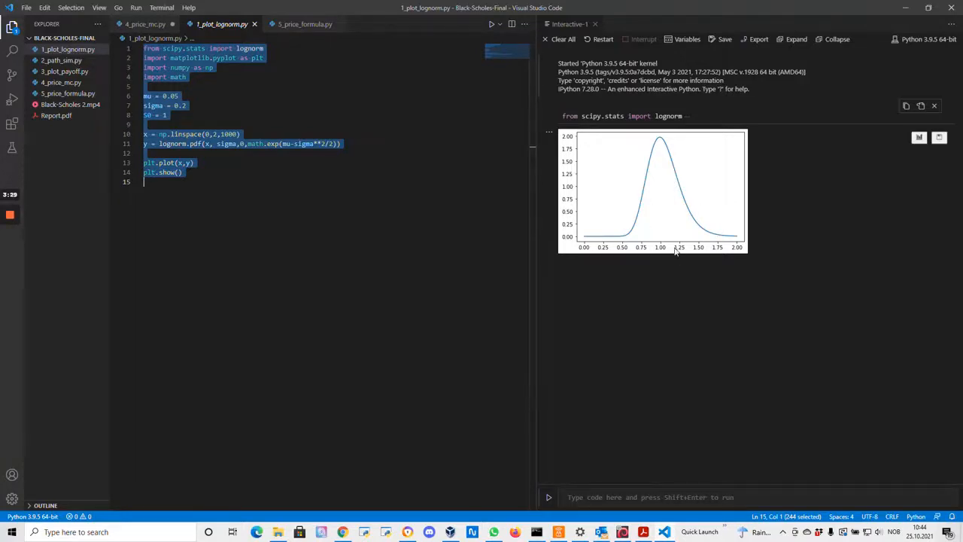
mouse_move(668, 250)
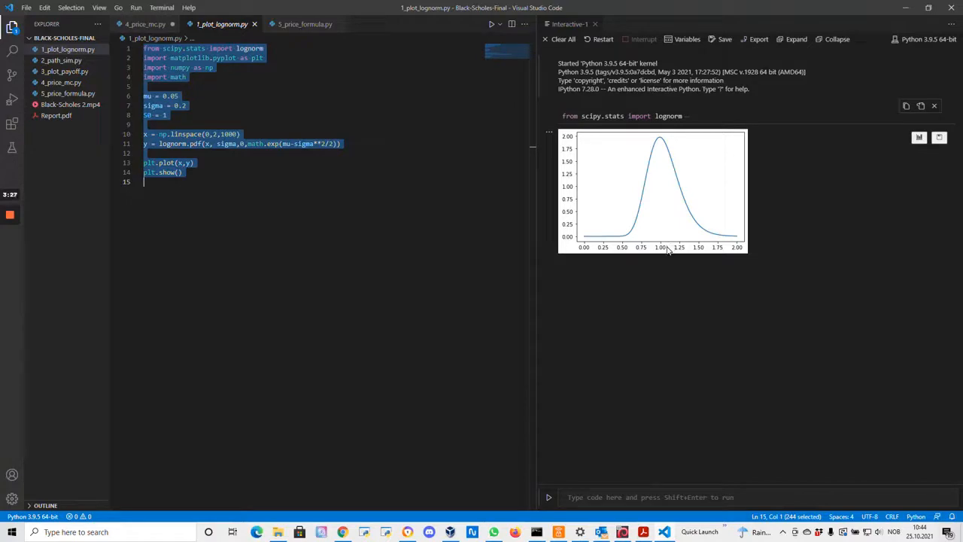
mouse_move(669, 145)
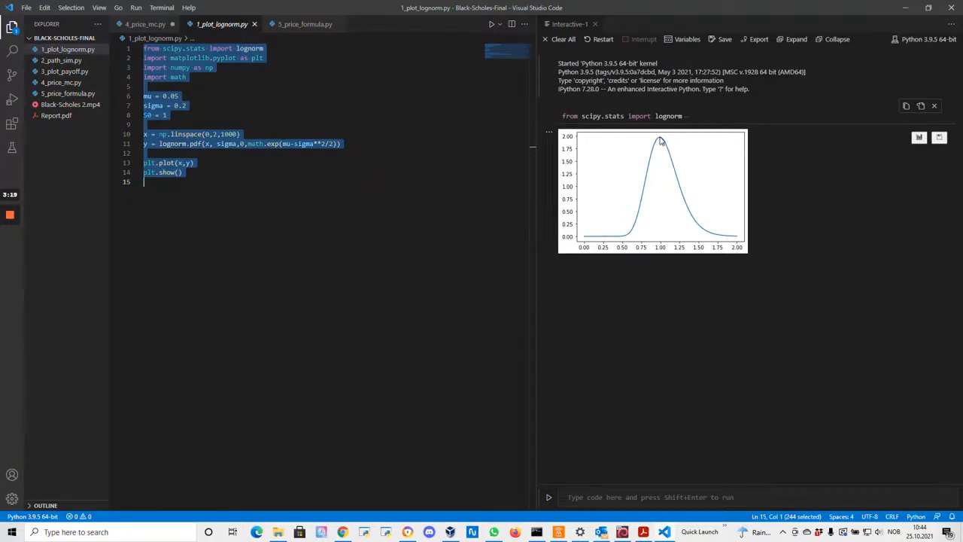
mouse_move(670, 244)
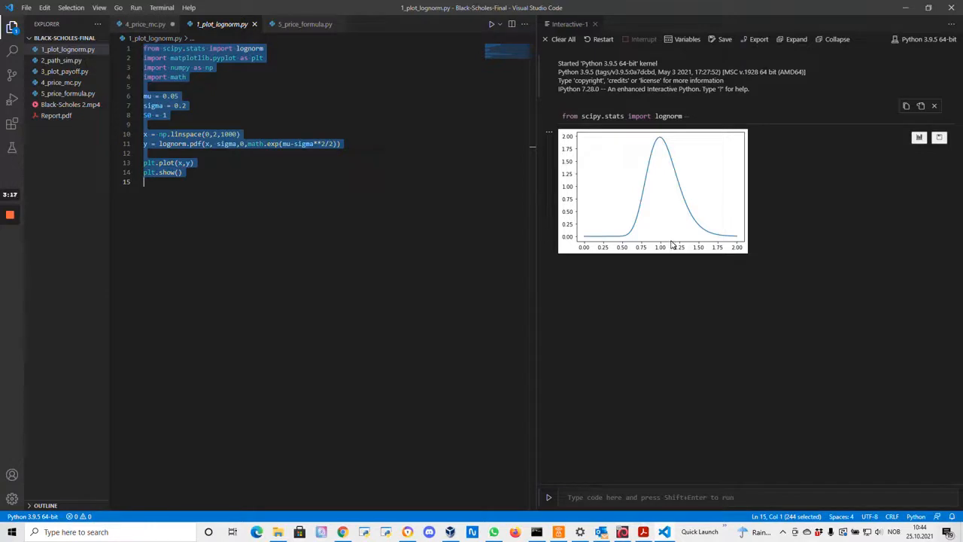
mouse_move(67, 233)
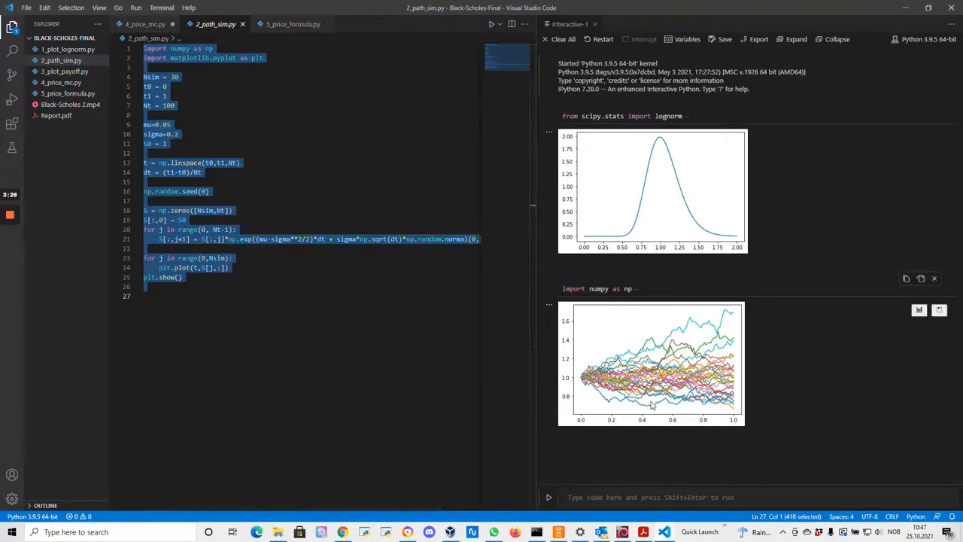
mouse_move(581, 384)
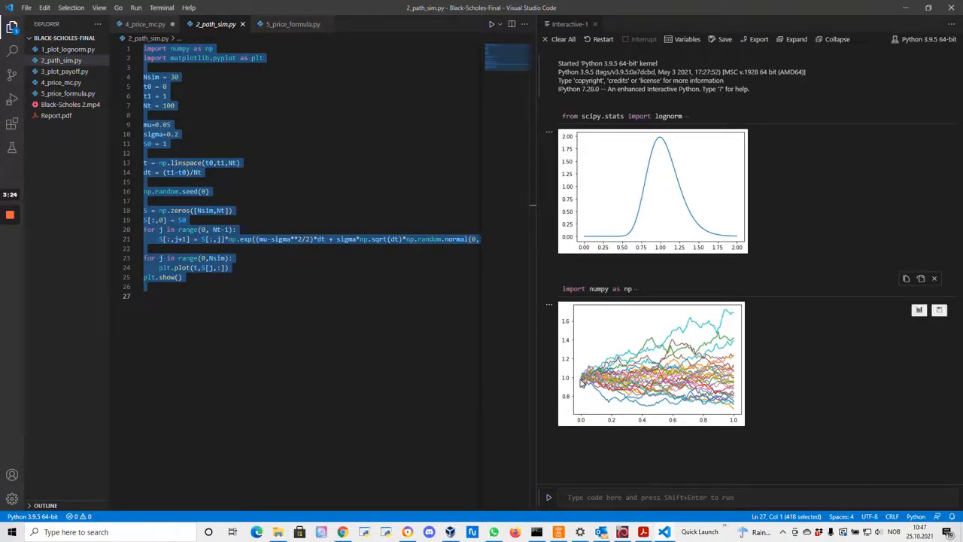
mouse_move(705, 331)
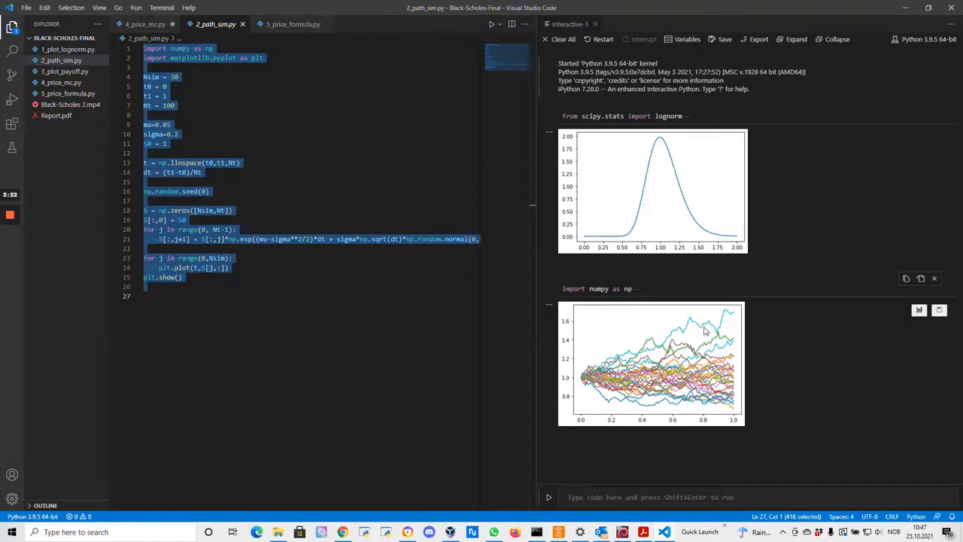
mouse_move(717, 407)
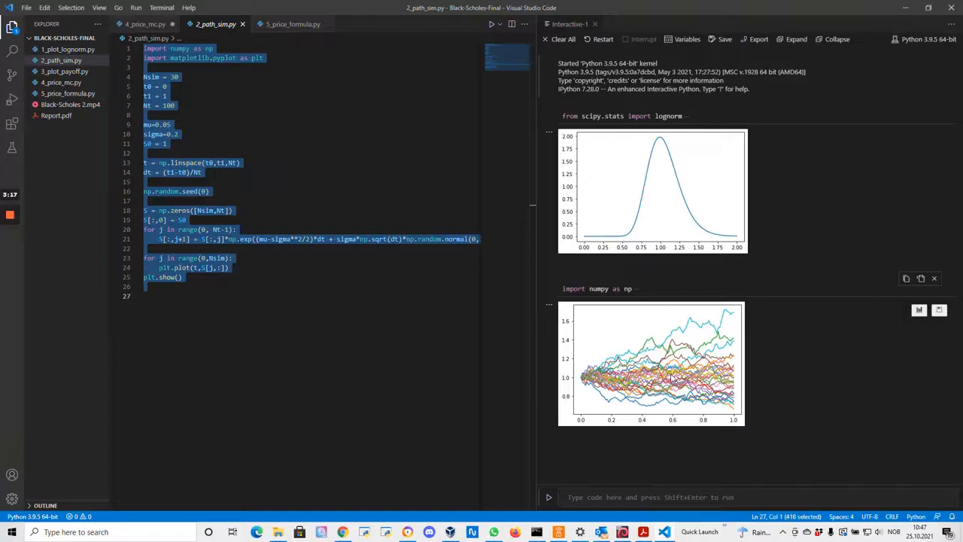
mouse_move(672, 378)
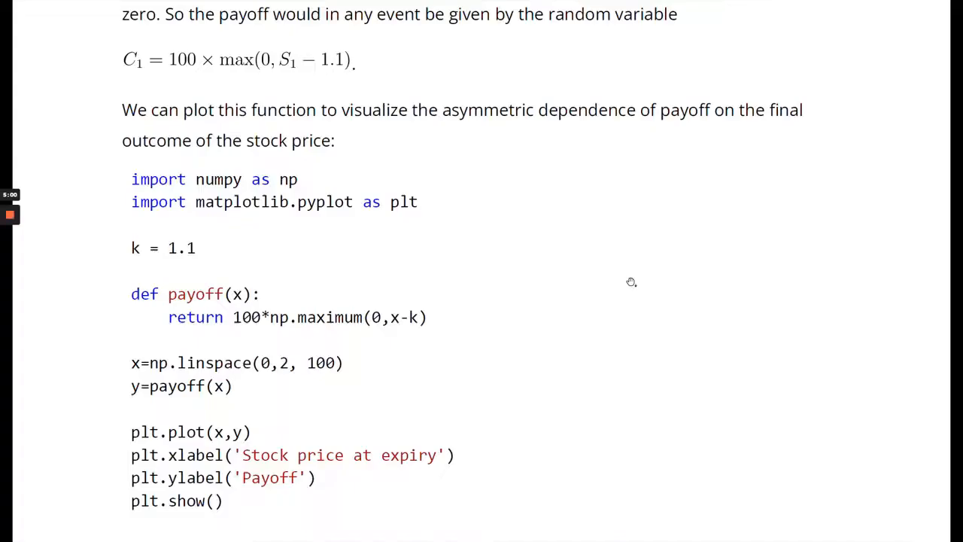
mouse_move(745, 302)
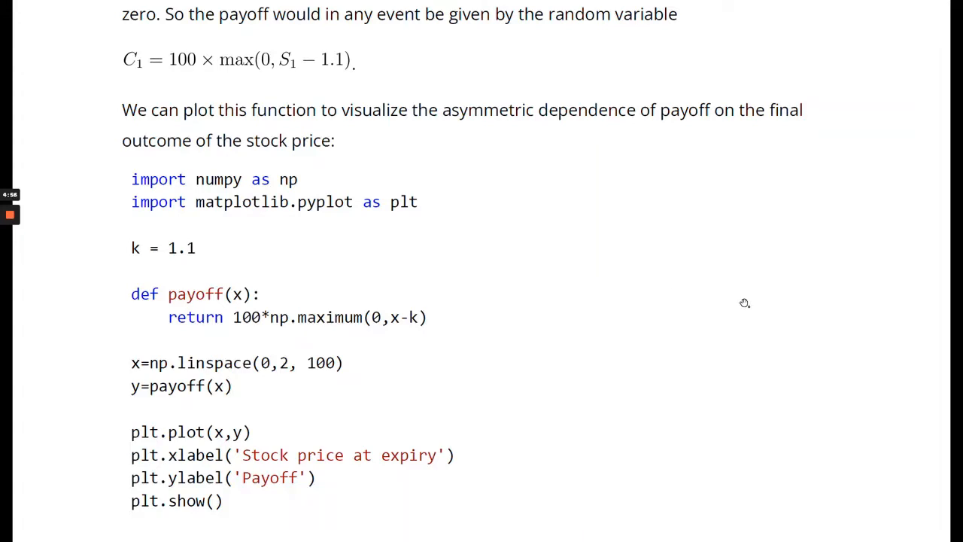
mouse_move(704, 286)
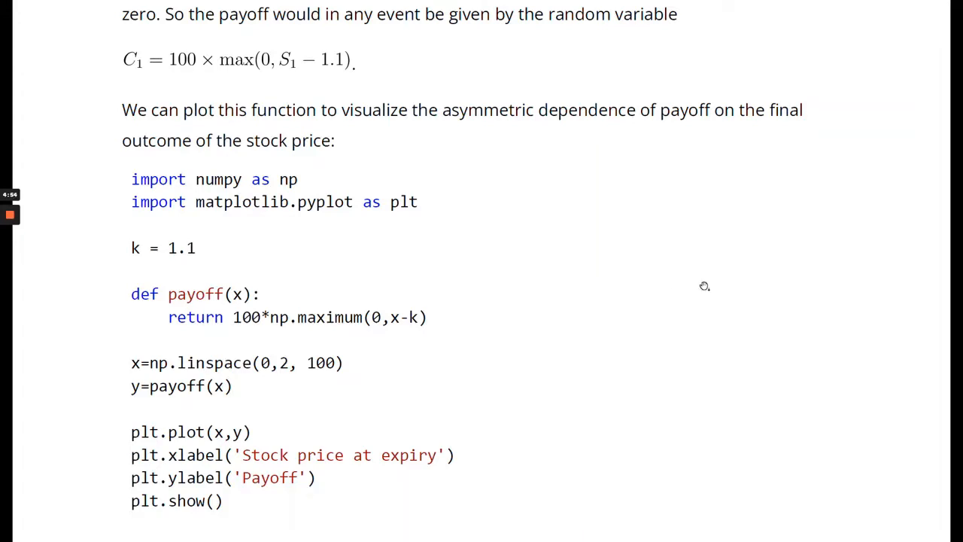
mouse_move(472, 216)
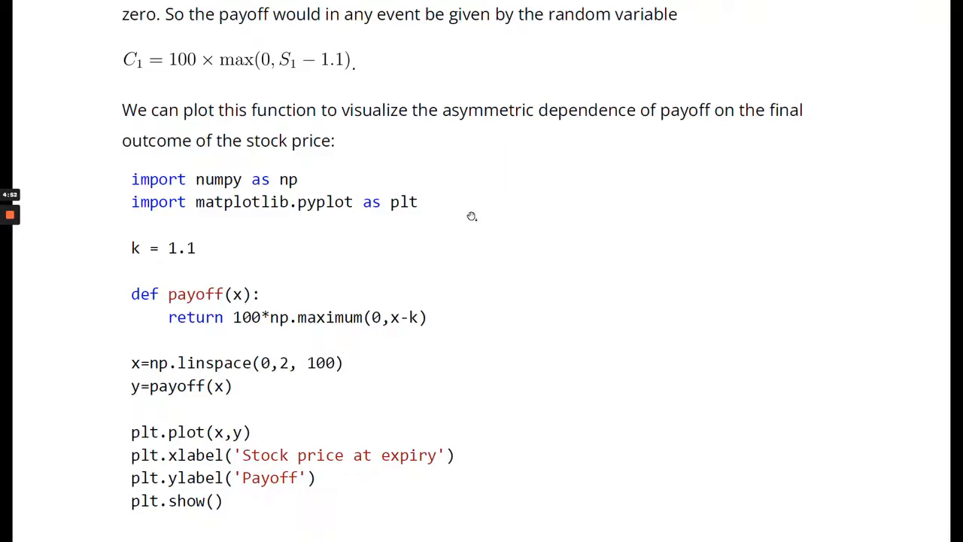
mouse_move(625, 288)
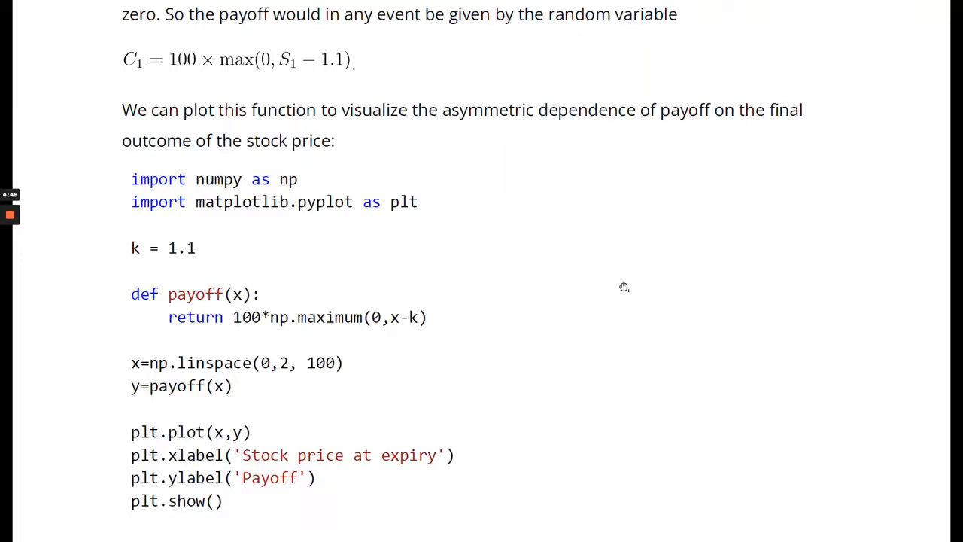
mouse_move(551, 223)
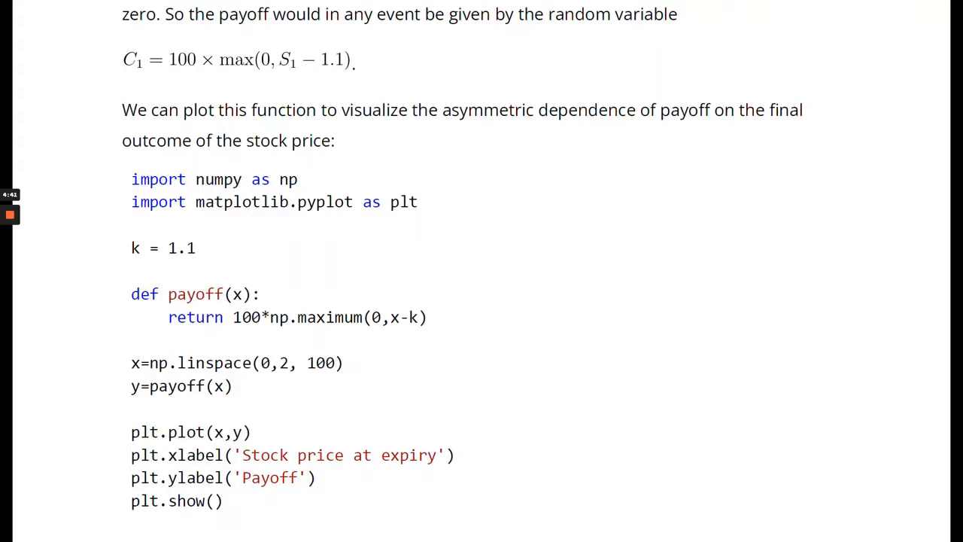
mouse_move(384, 154)
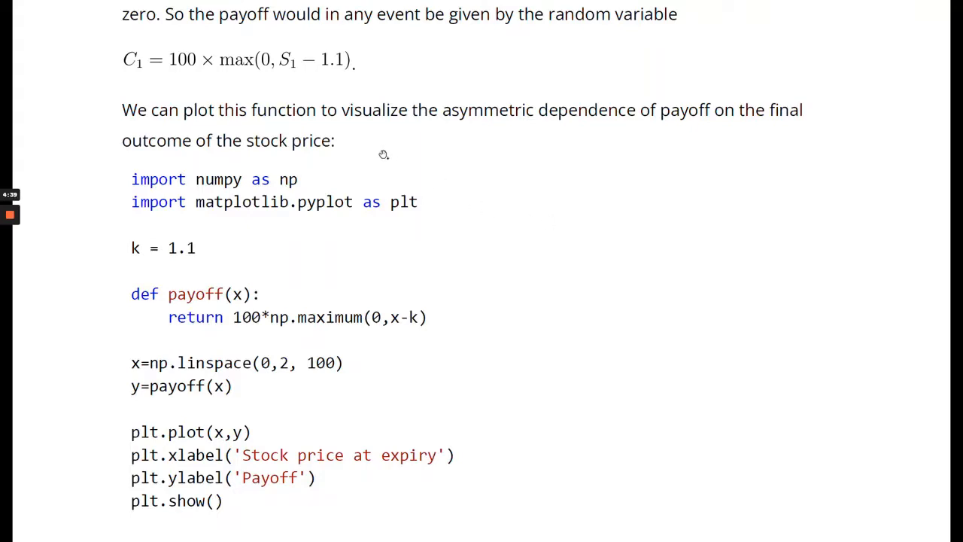
mouse_move(389, 175)
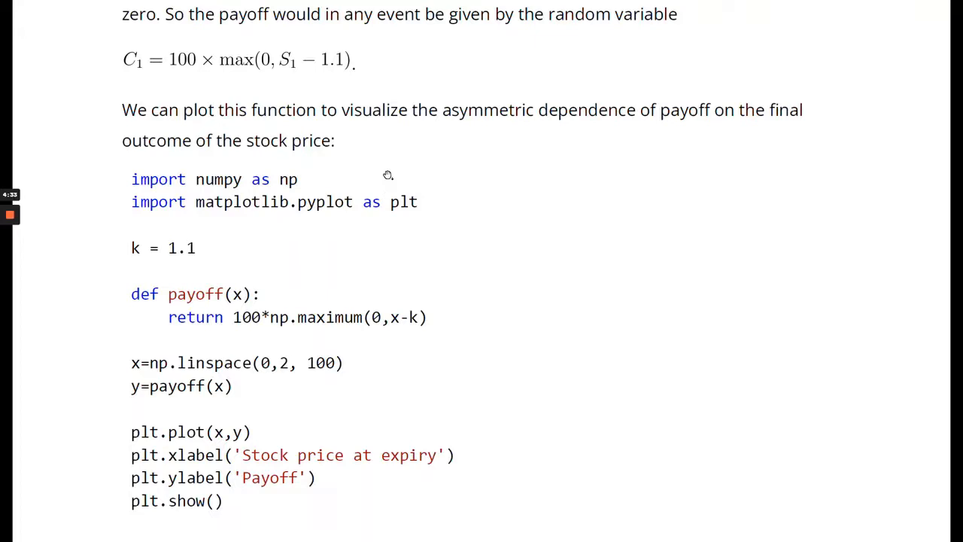
mouse_move(386, 121)
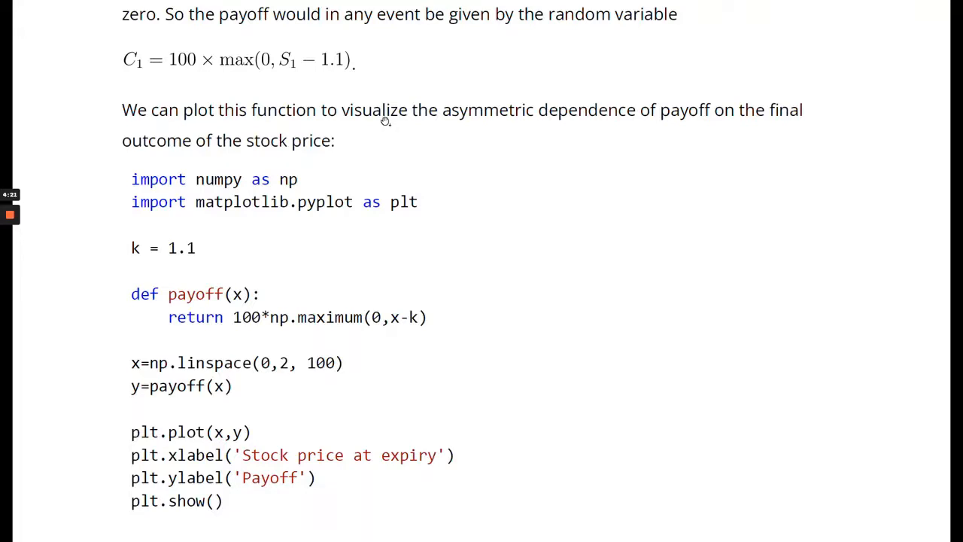
mouse_move(337, 83)
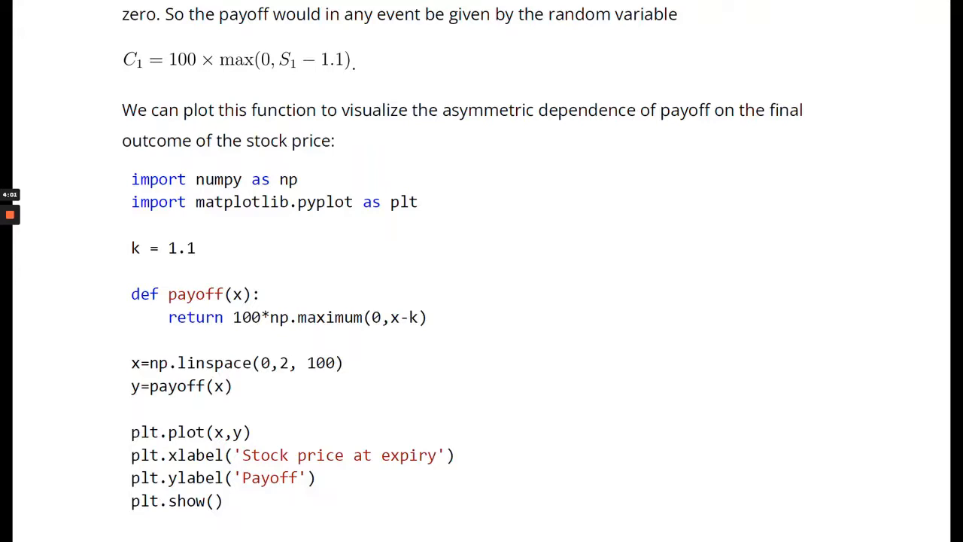
mouse_move(296, 84)
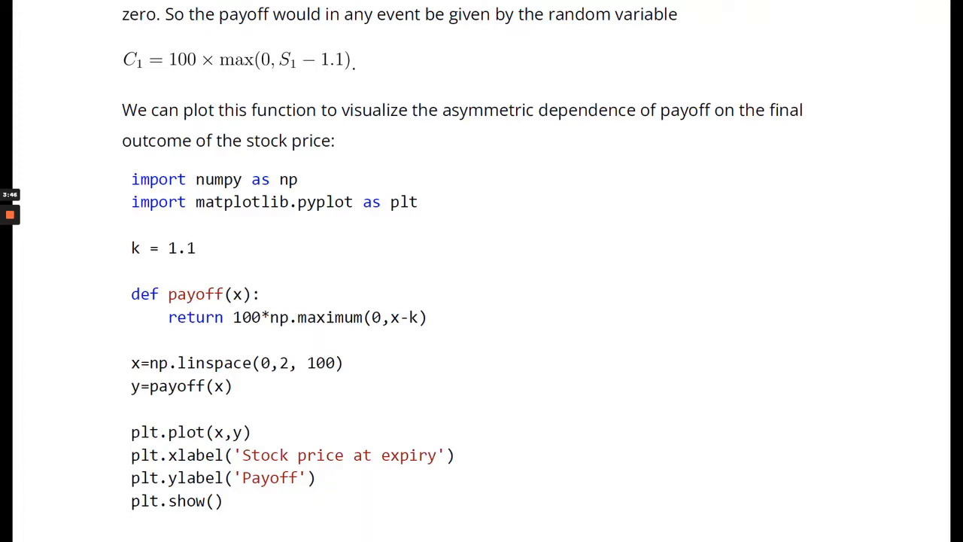
mouse_move(374, 92)
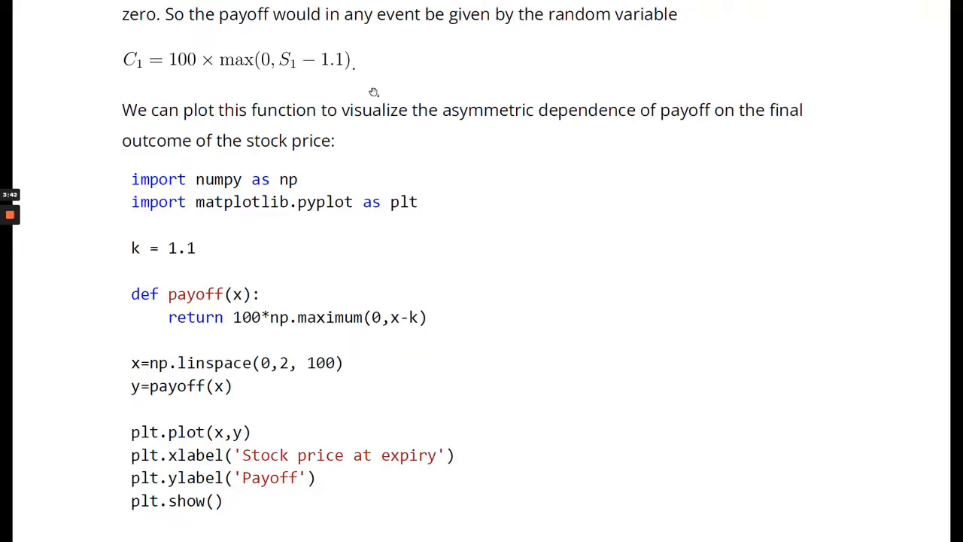
mouse_move(346, 83)
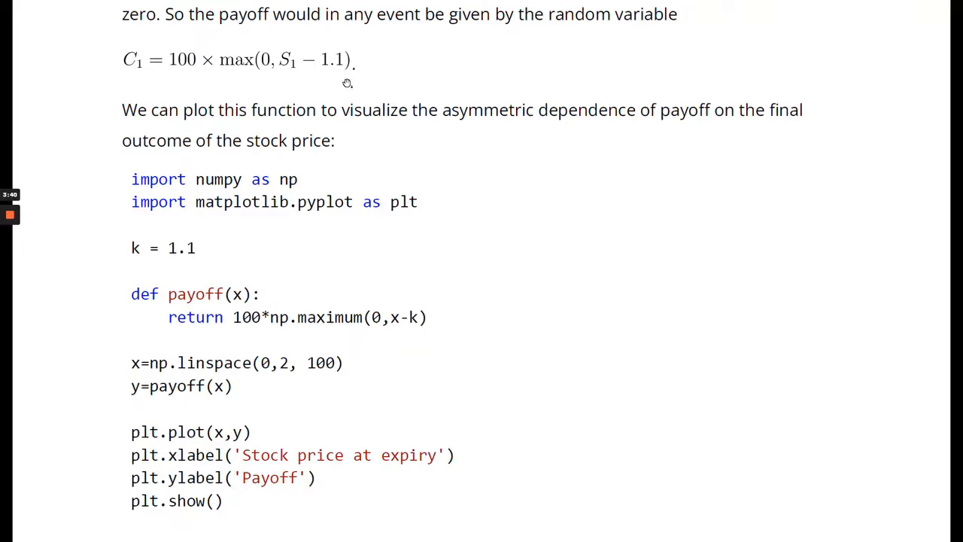
mouse_move(263, 93)
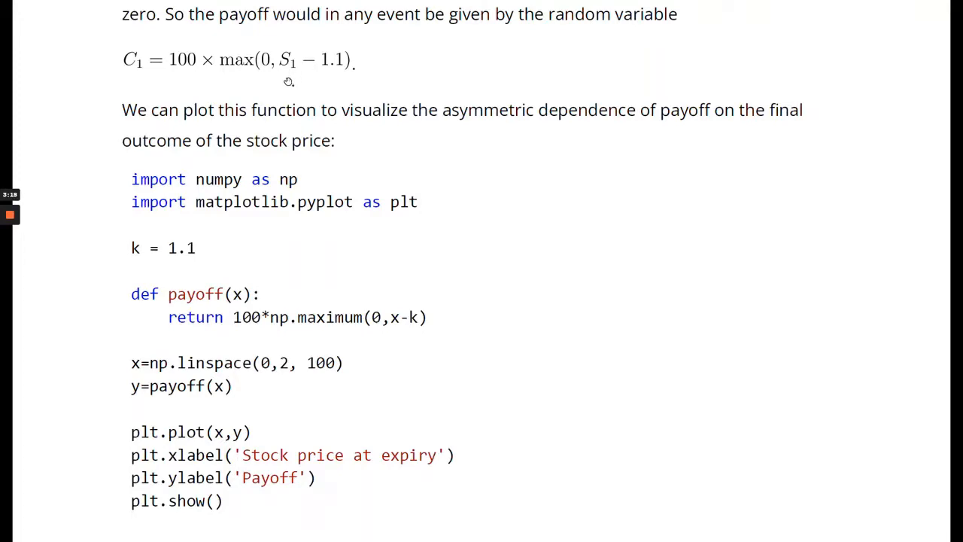
mouse_move(334, 81)
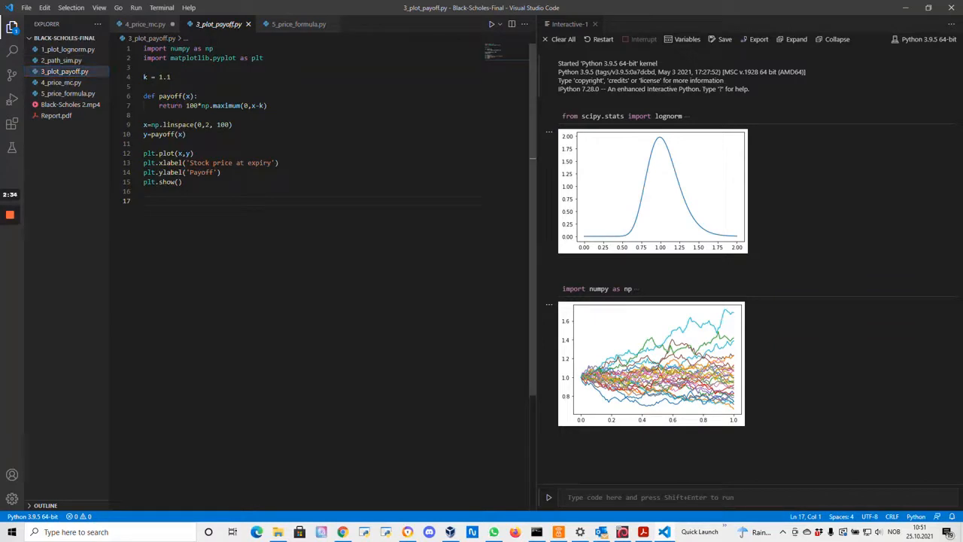
- Run the payoff script to show the hockey-stick payoff, flat at zero until about 1.1
key("ctrl+a")
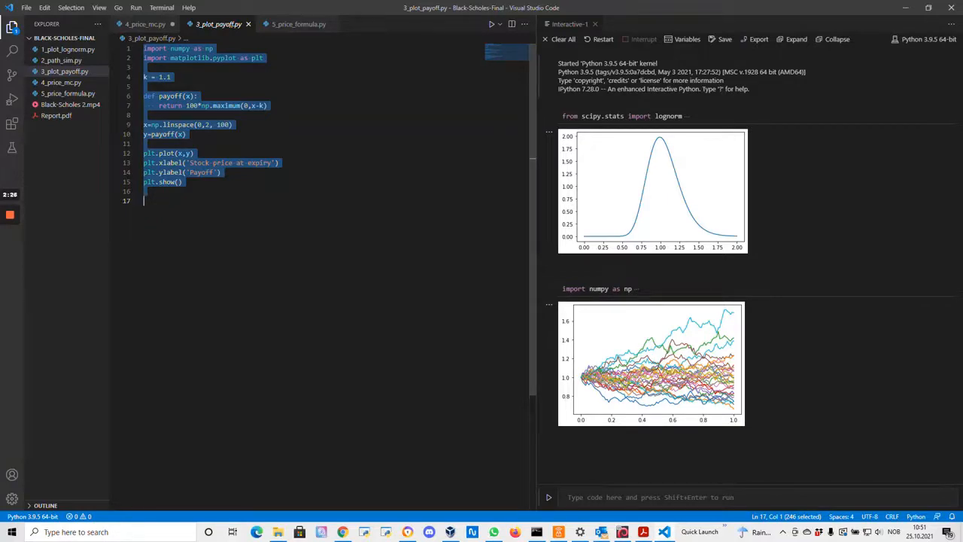
scroll("down", 3)
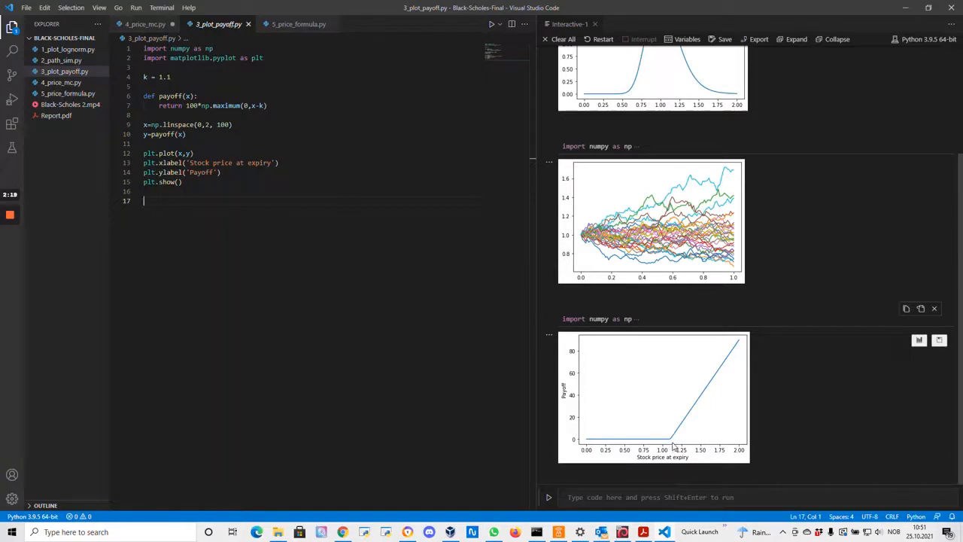
mouse_move(729, 441)
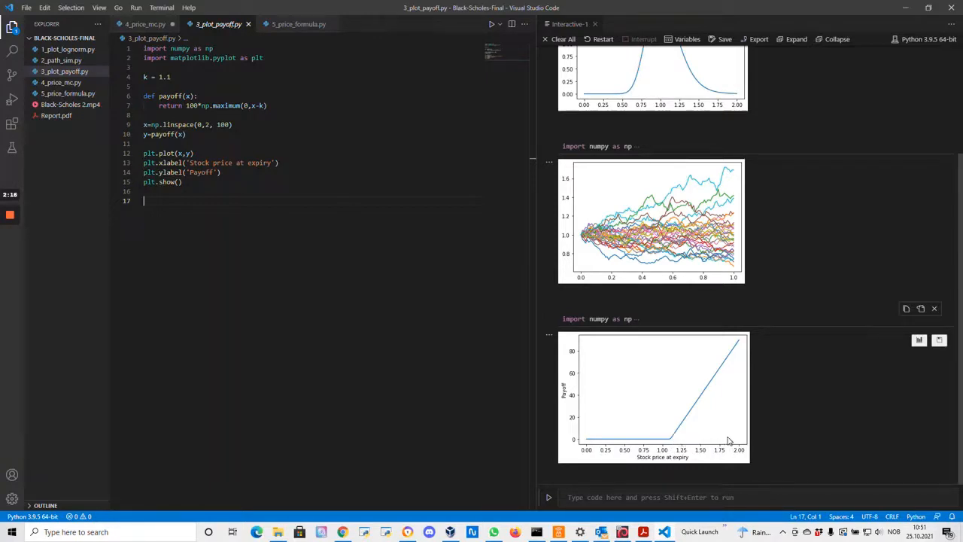
mouse_move(691, 440)
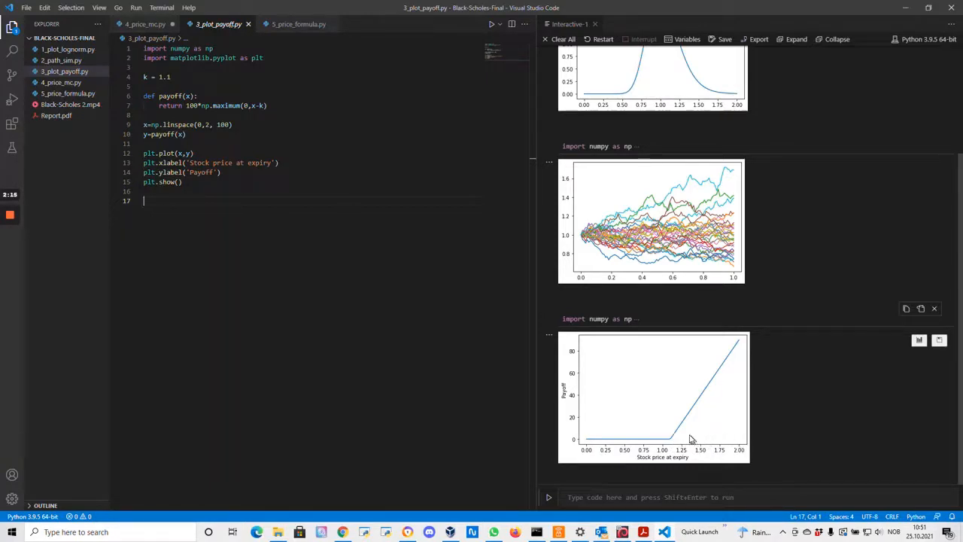
mouse_move(720, 440)
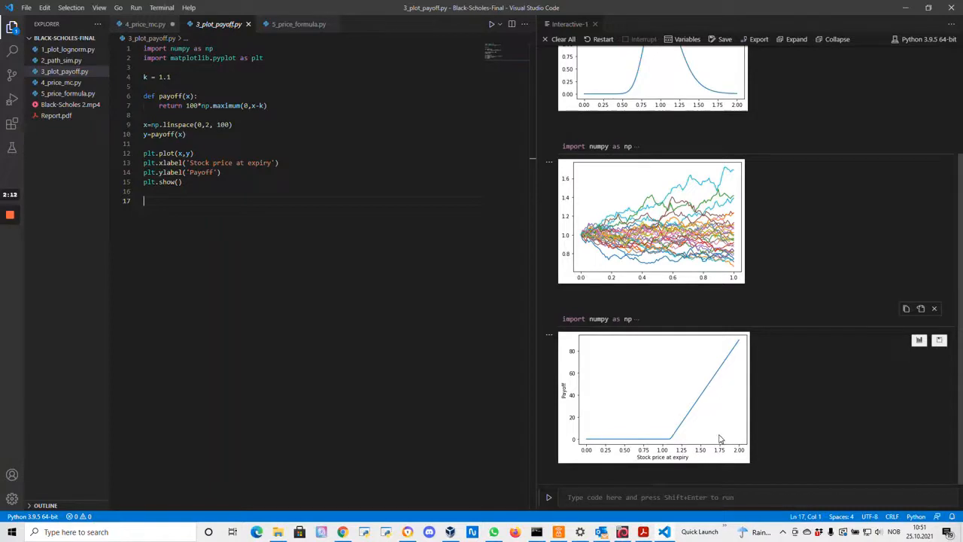
mouse_move(720, 448)
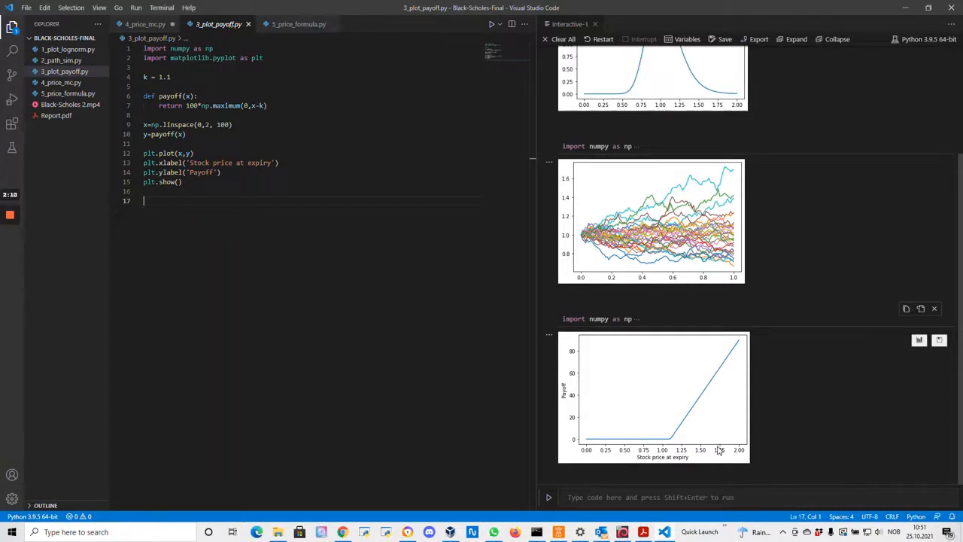
mouse_move(666, 450)
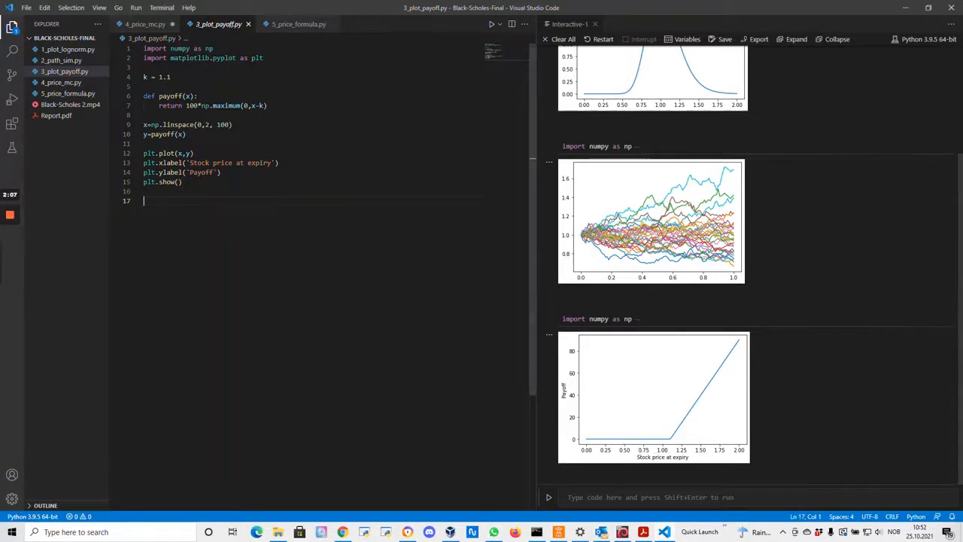
left_click(145, 24)
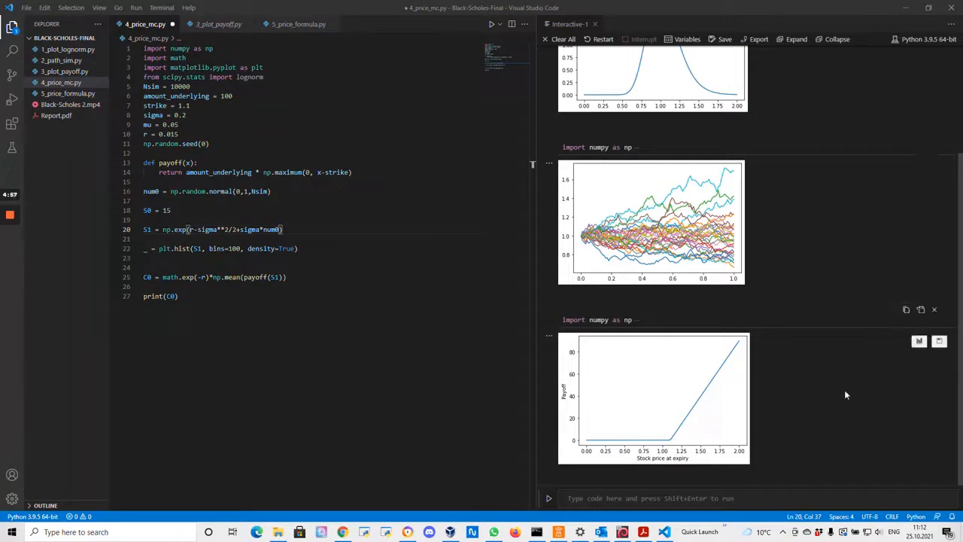
mouse_move(834, 431)
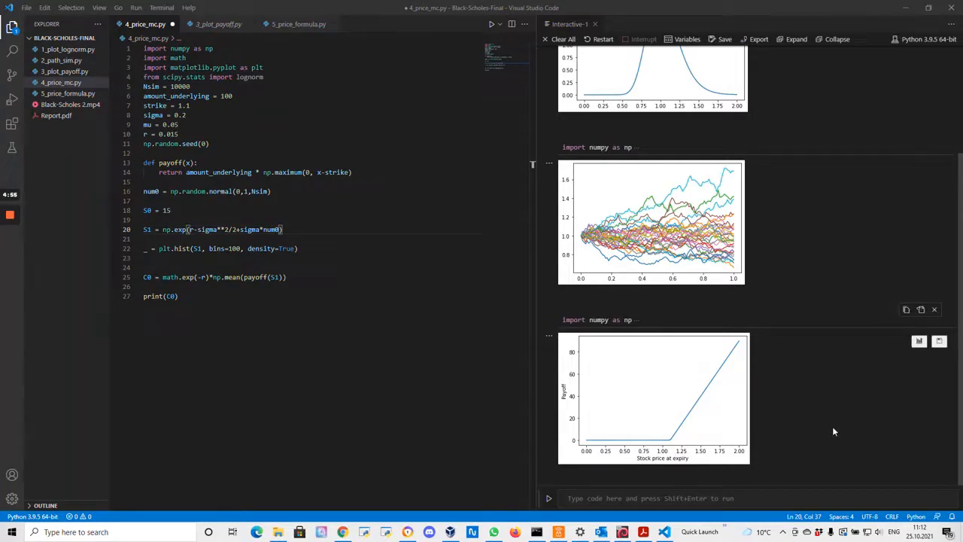
mouse_move(728, 428)
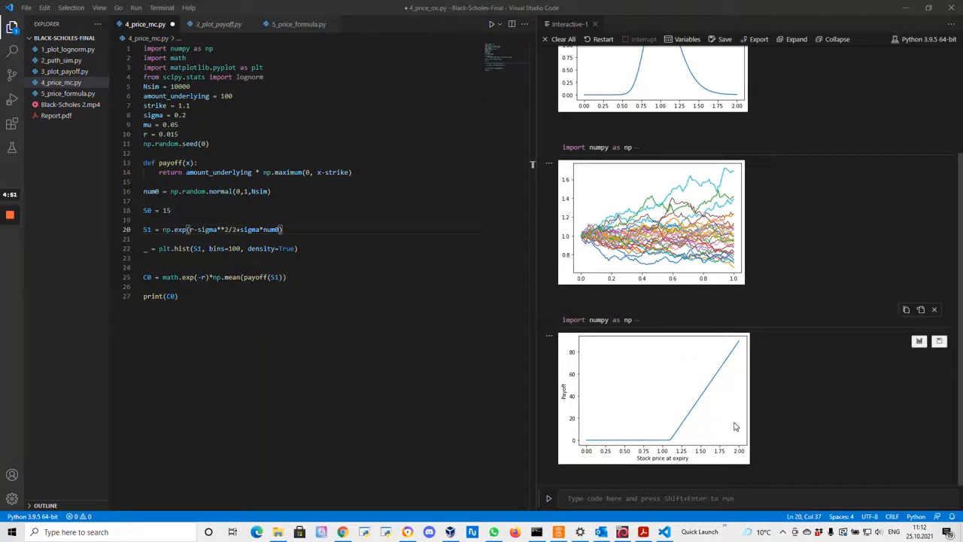
mouse_move(713, 413)
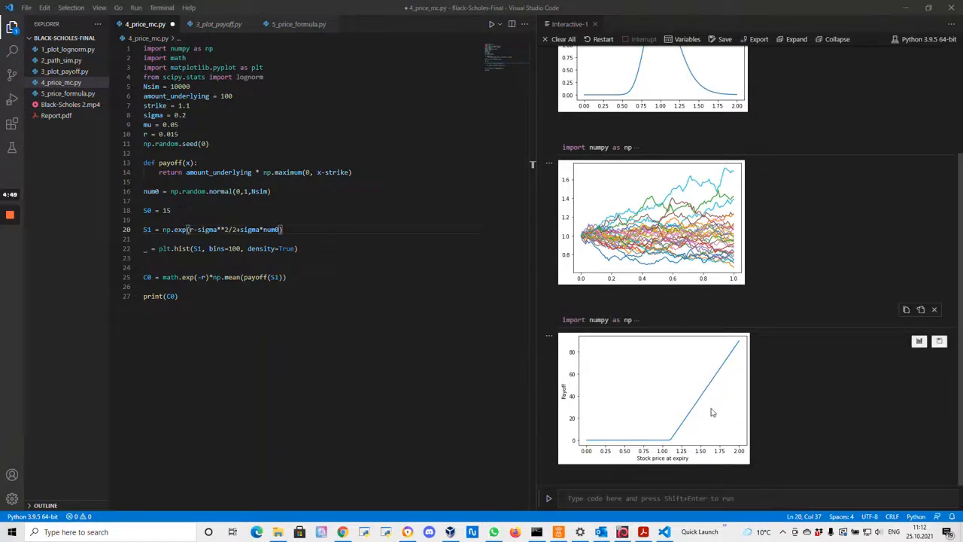
mouse_move(708, 379)
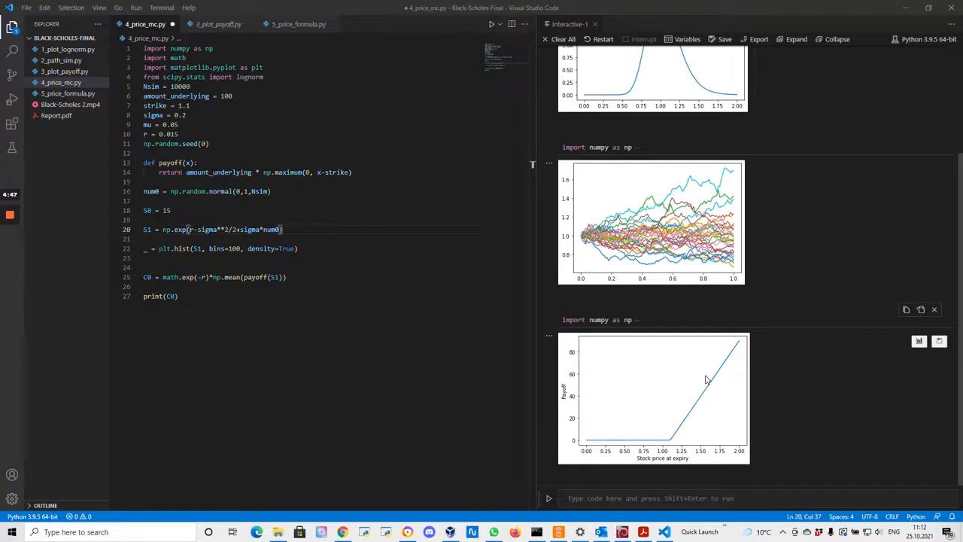
mouse_move(710, 380)
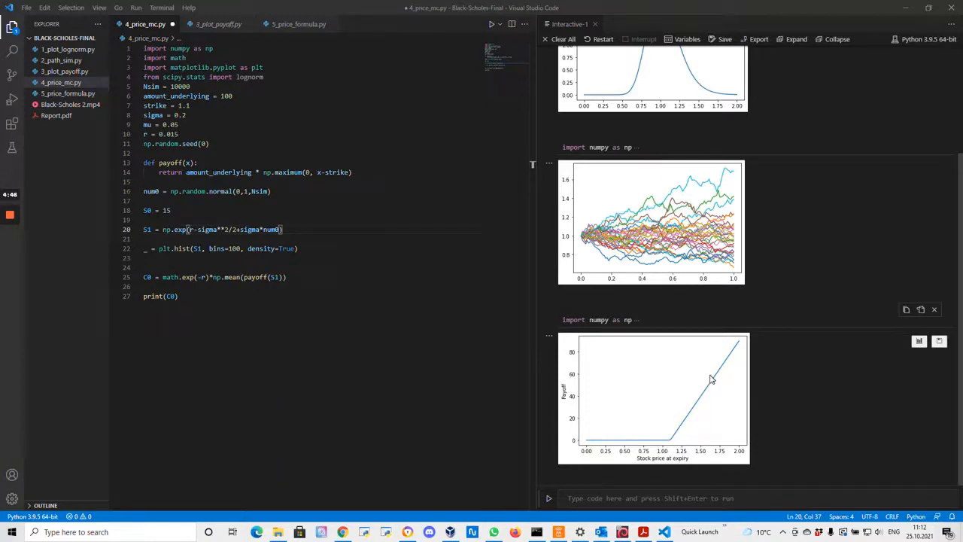
mouse_move(726, 416)
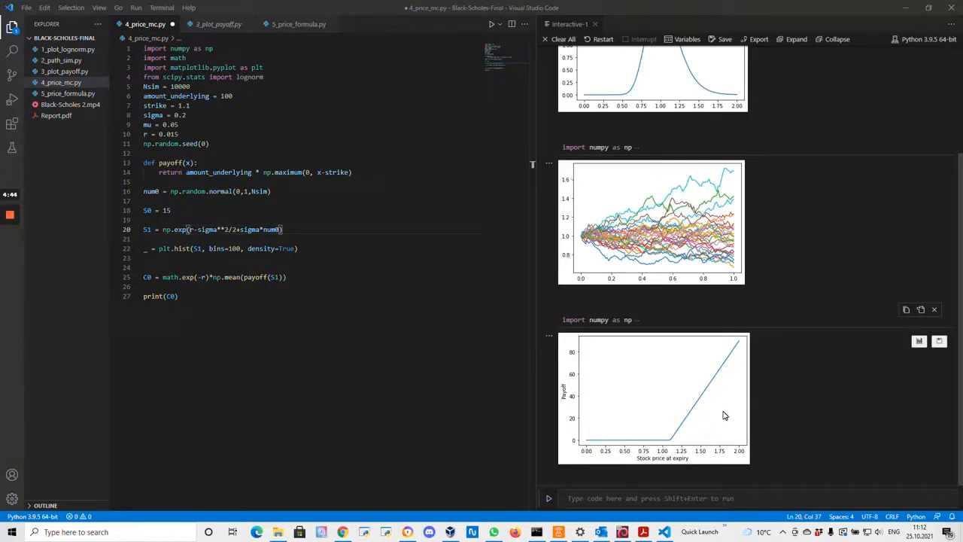
mouse_move(716, 432)
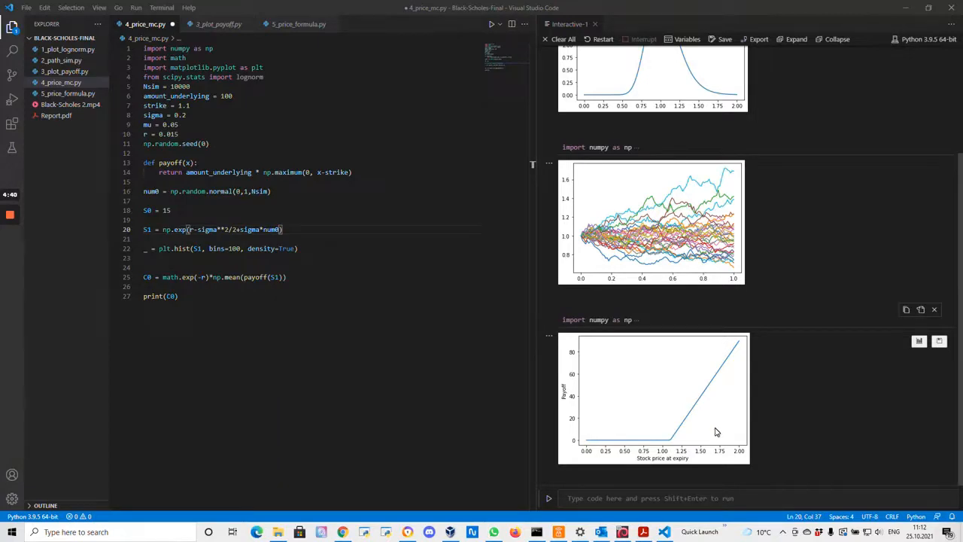
mouse_move(802, 428)
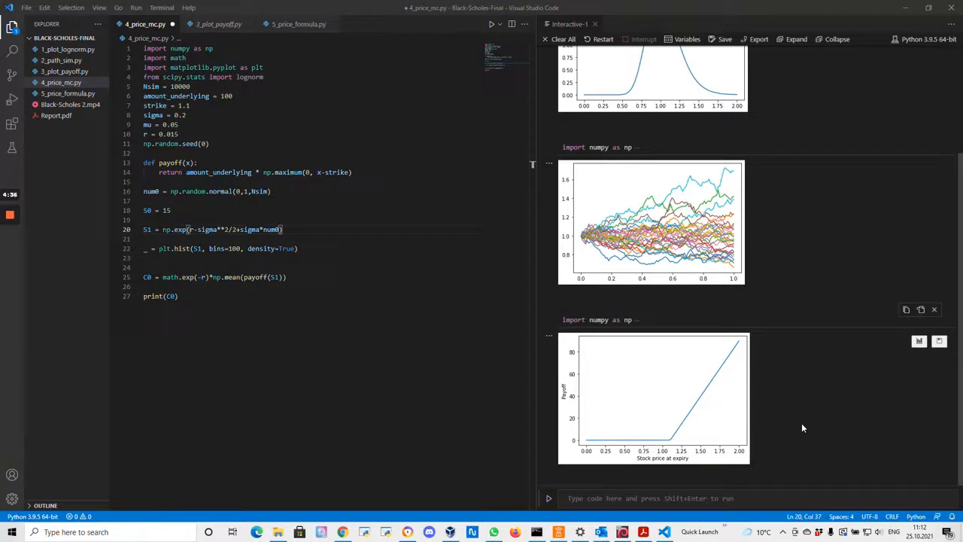
mouse_move(801, 435)
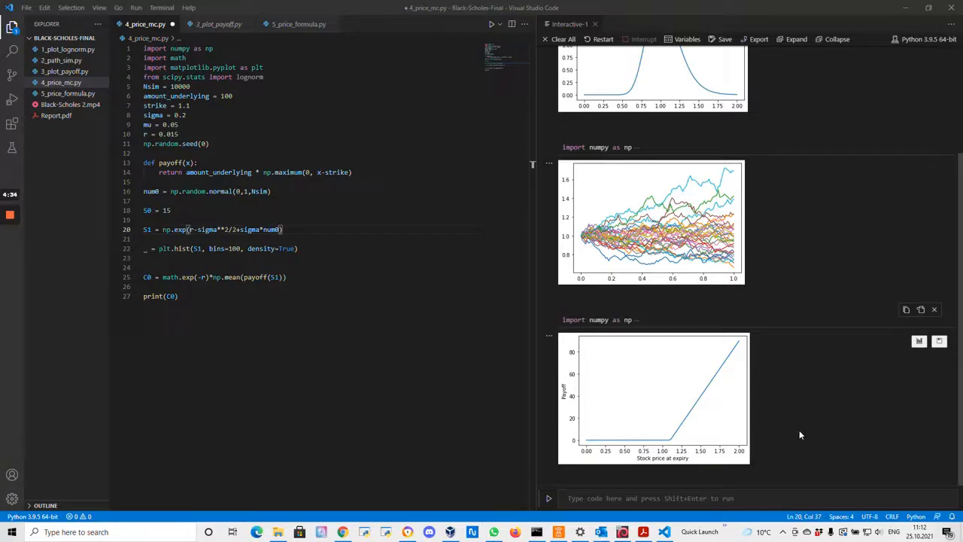
mouse_move(780, 407)
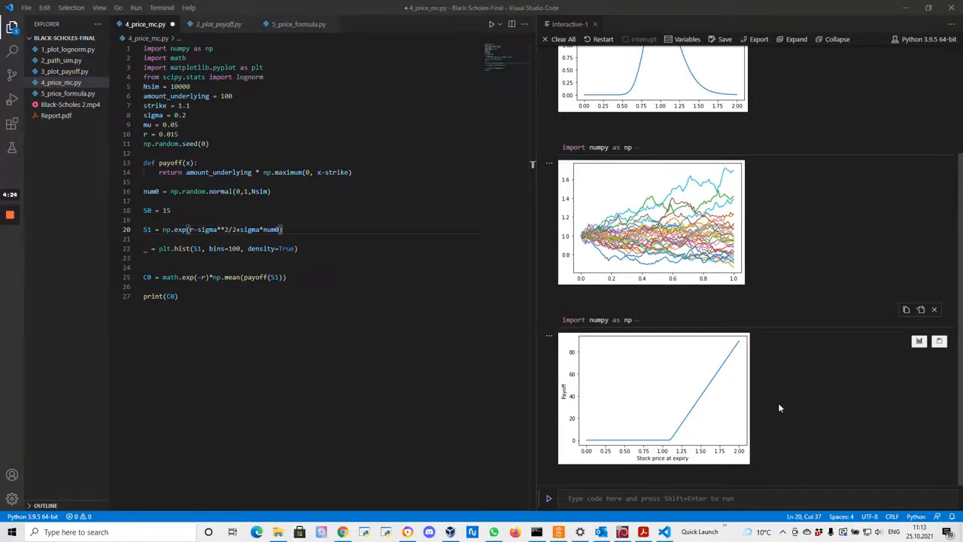
mouse_move(590, 462)
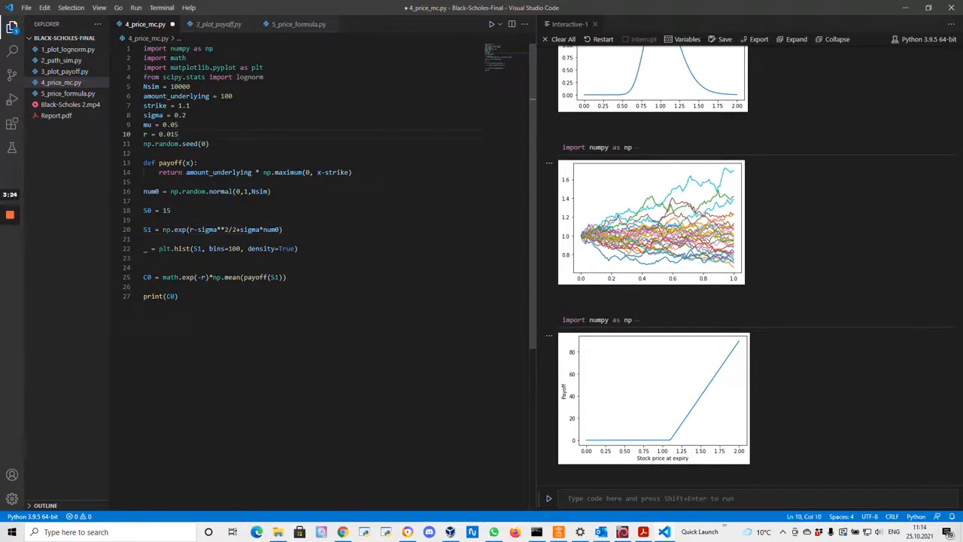
left_click(283, 228)
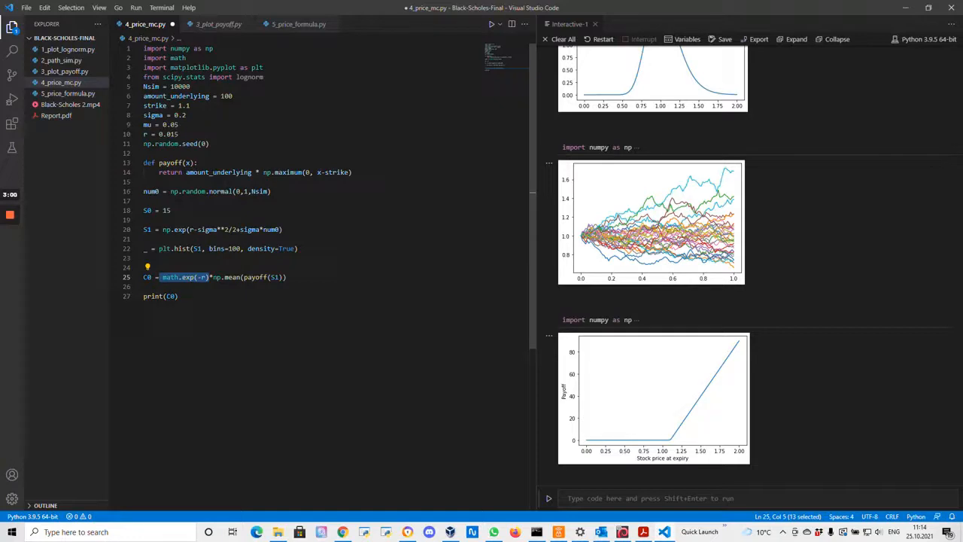
left_click(284, 277)
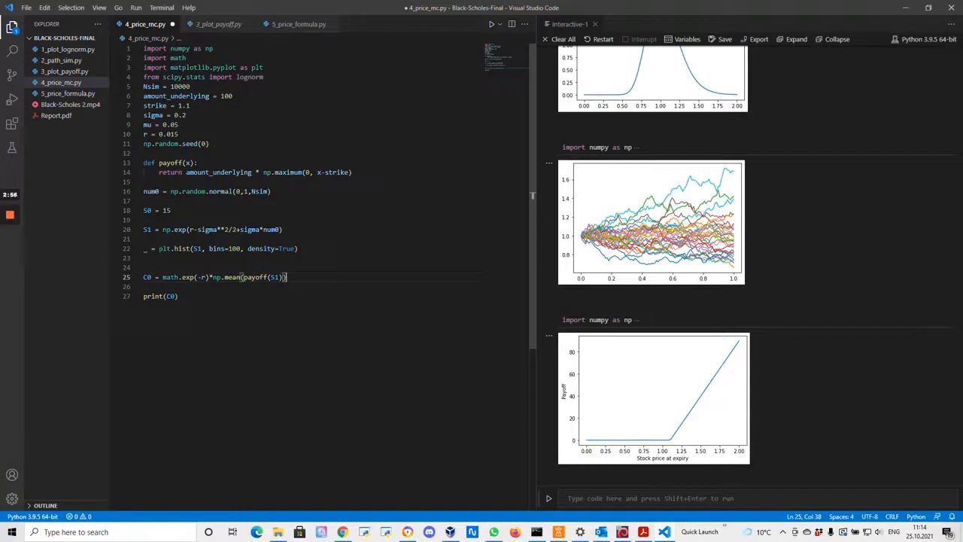
- Run 4_price_mc.py to show the simulated-price histogram and evaluate C0 of about 4.56
key("ctrl+a")
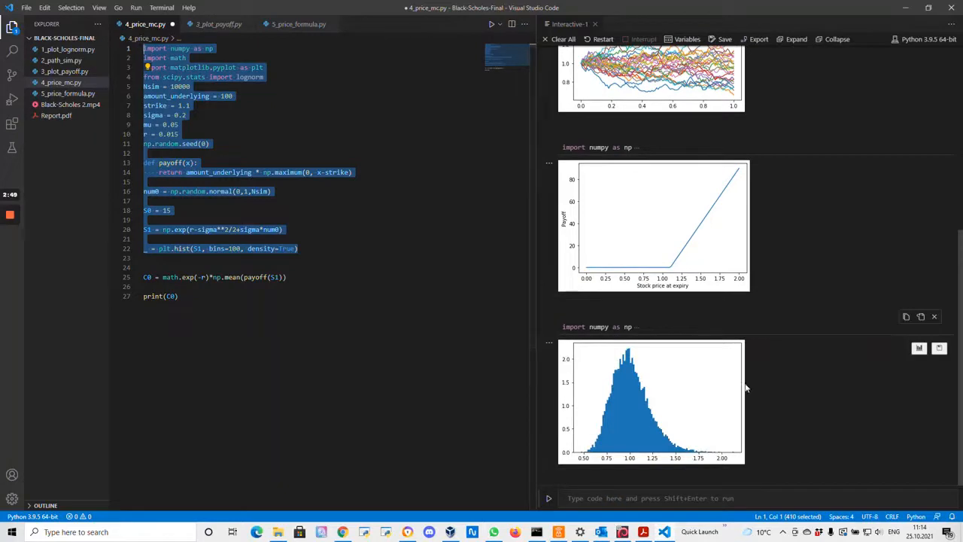
mouse_move(652, 467)
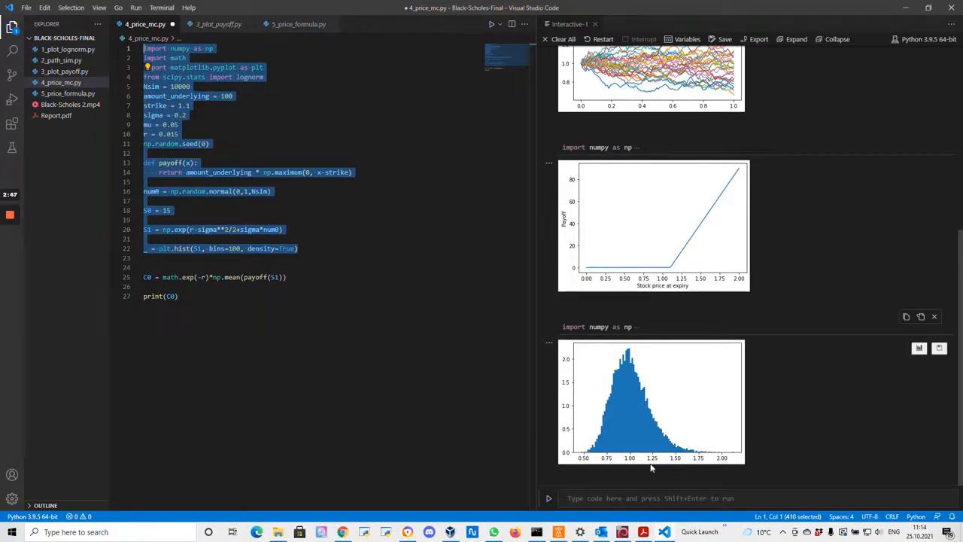
mouse_move(650, 463)
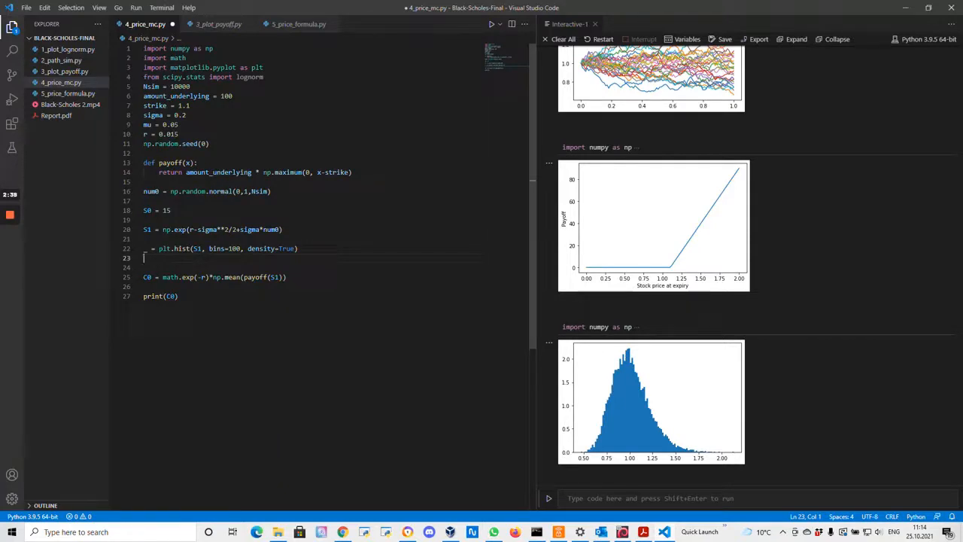
left_click_drag(143, 259, 179, 295)
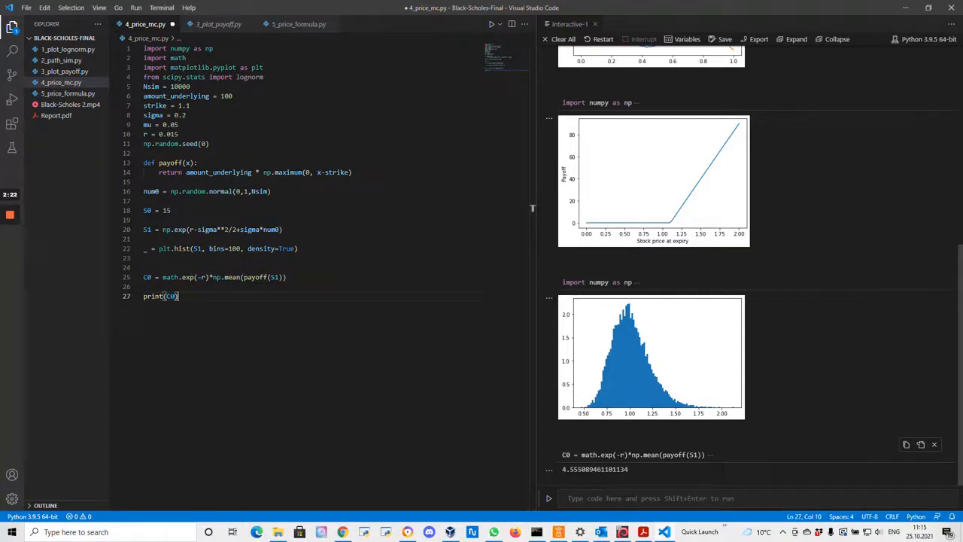
mouse_move(635, 470)
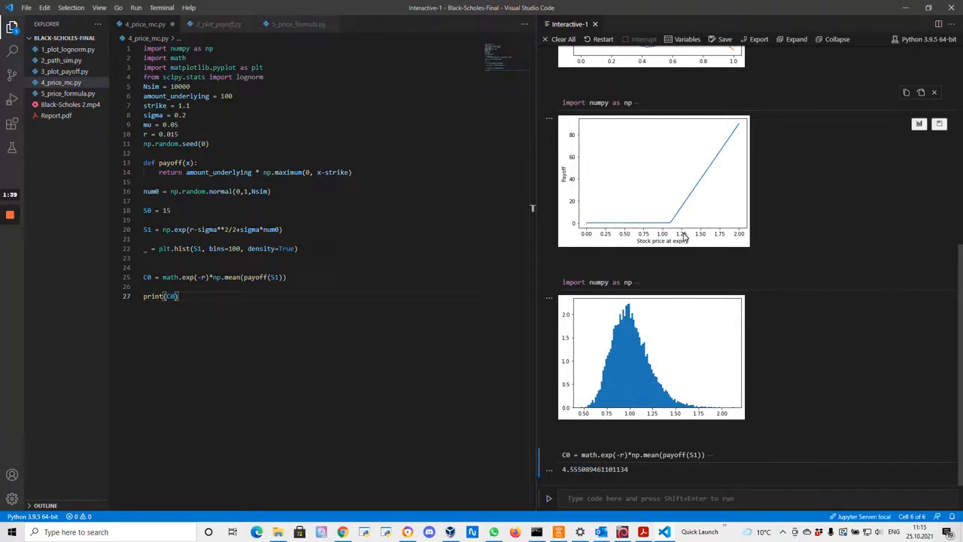
mouse_move(683, 235)
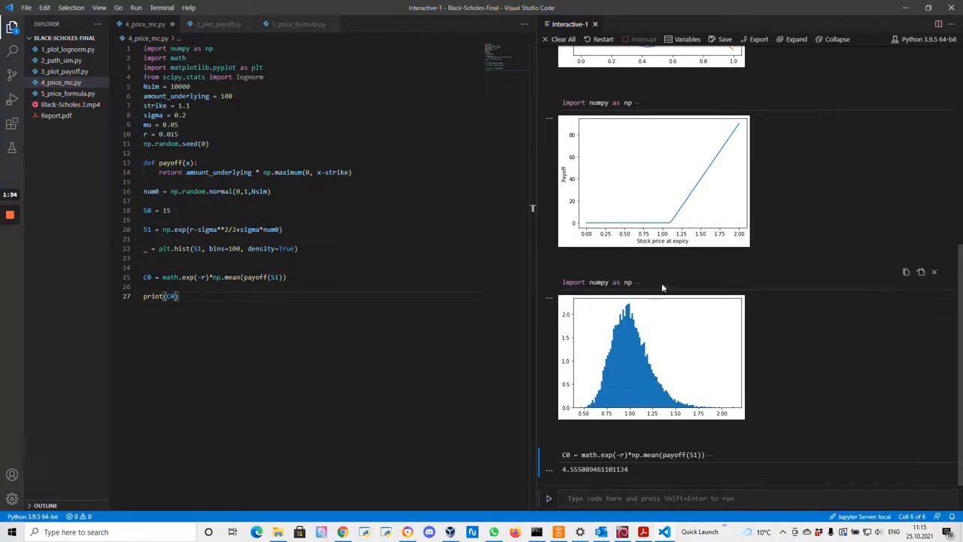
mouse_move(590, 241)
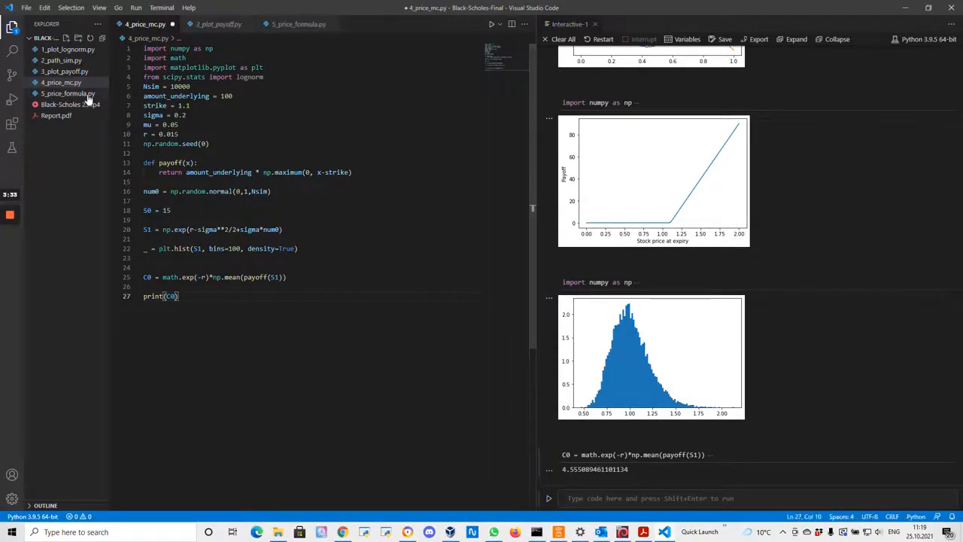
- Run 5_price_formula.py to get the Black-Scholes price of about 4.776, then return to 4_price_mc.py
left_click(68, 94)
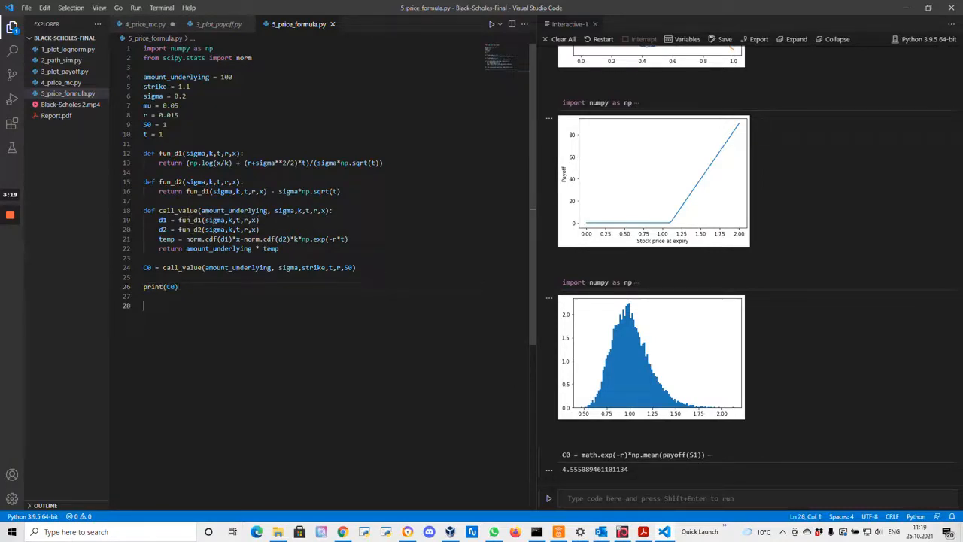
key("ctrl+a")
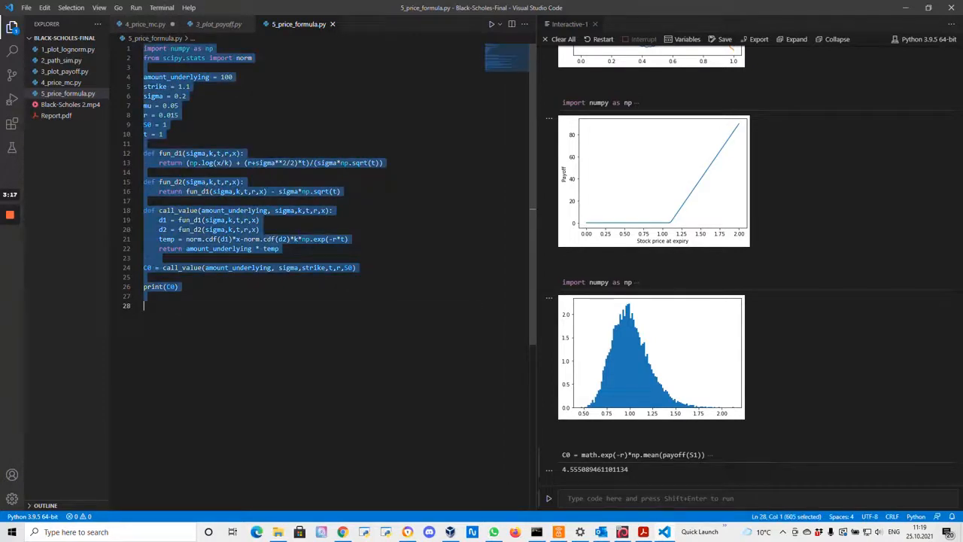
scroll("down", 3)
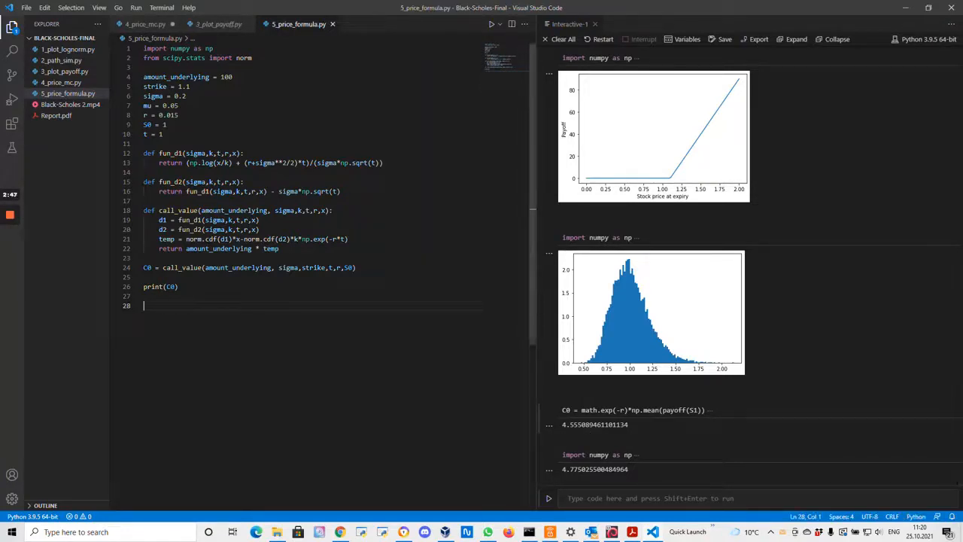
left_click(61, 81)
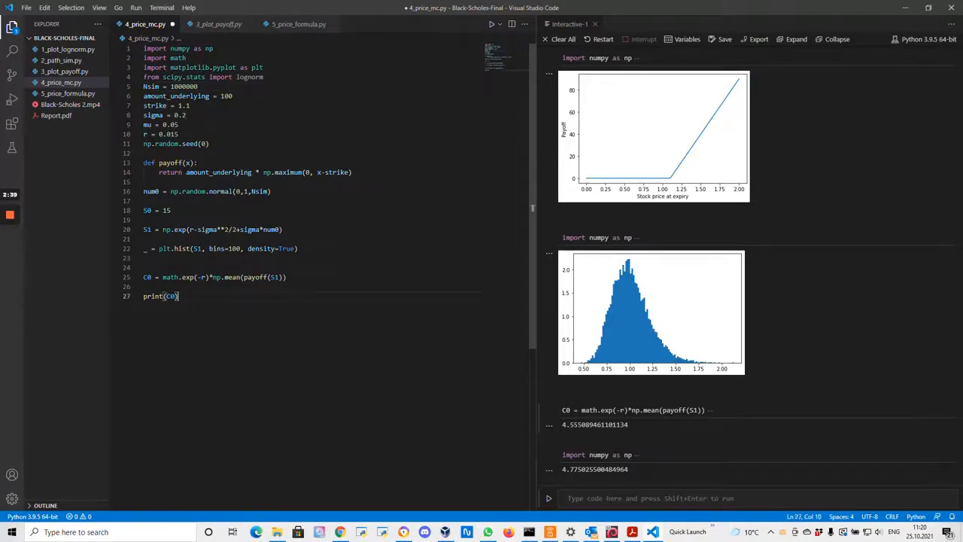
- Rerun the Monte Carlo script with Nsim = 1000000, giving C0 near 4.782
key("ctrl+a")
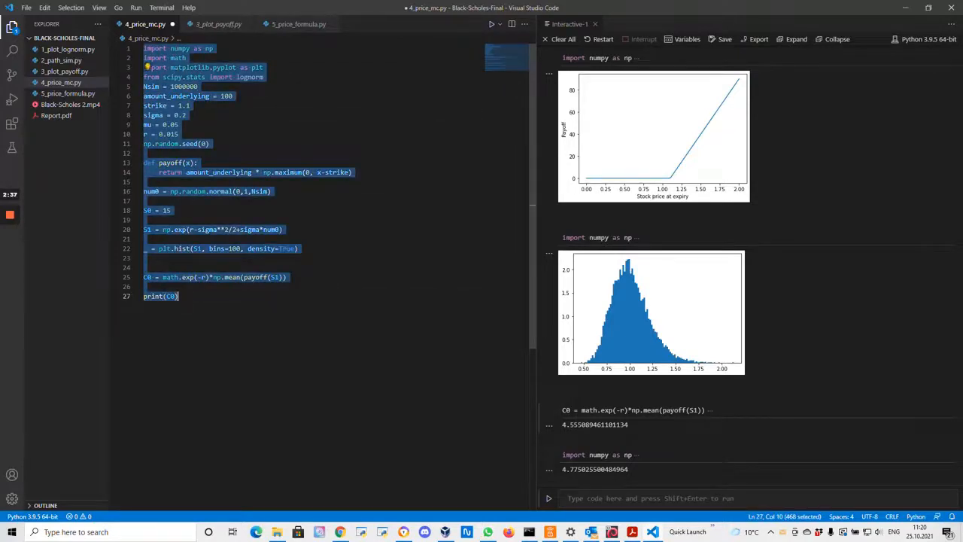
scroll("down", 3)
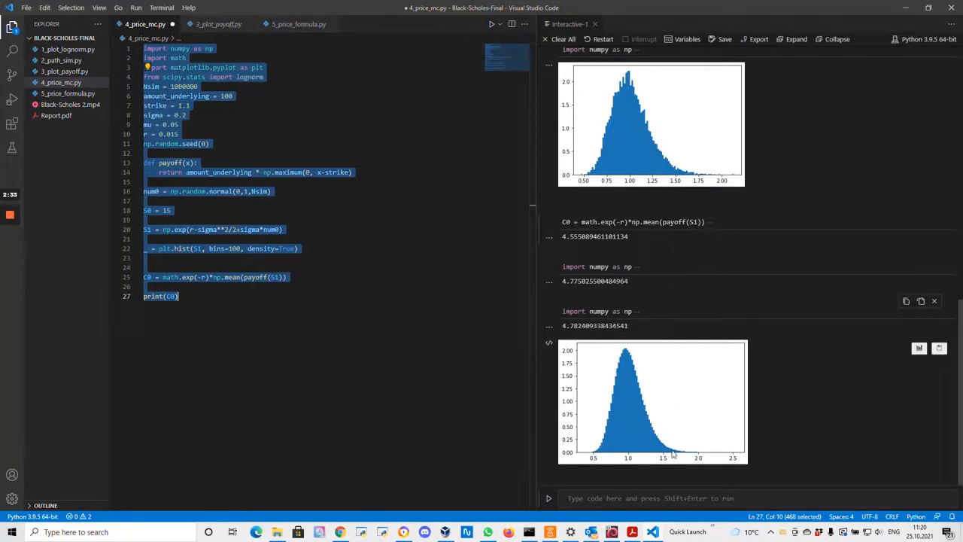
mouse_move(598, 402)
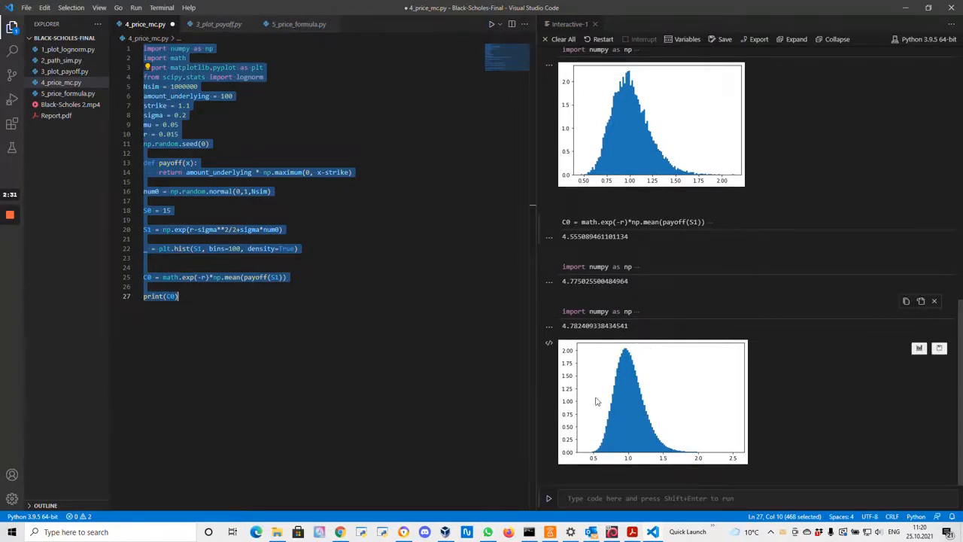
left_click(171, 295)
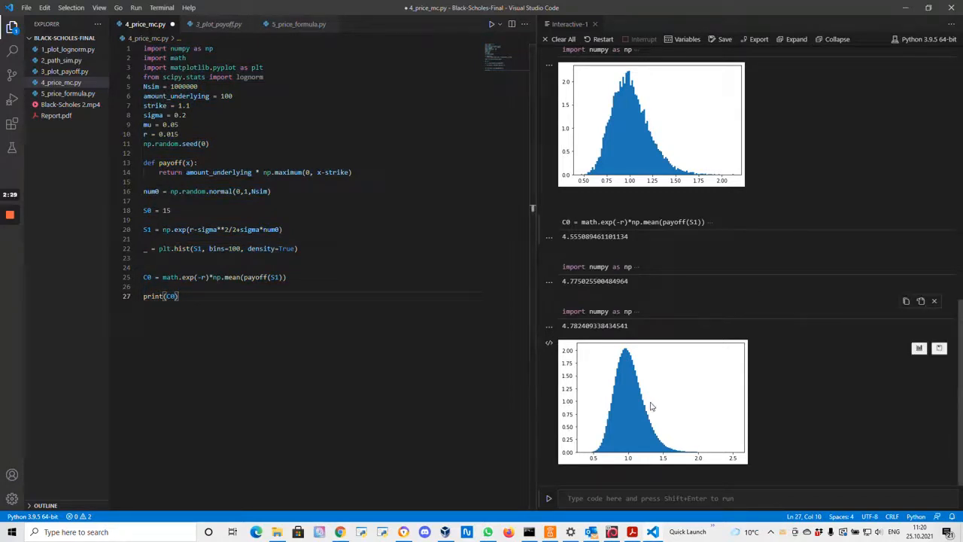
mouse_move(670, 383)
type("0")
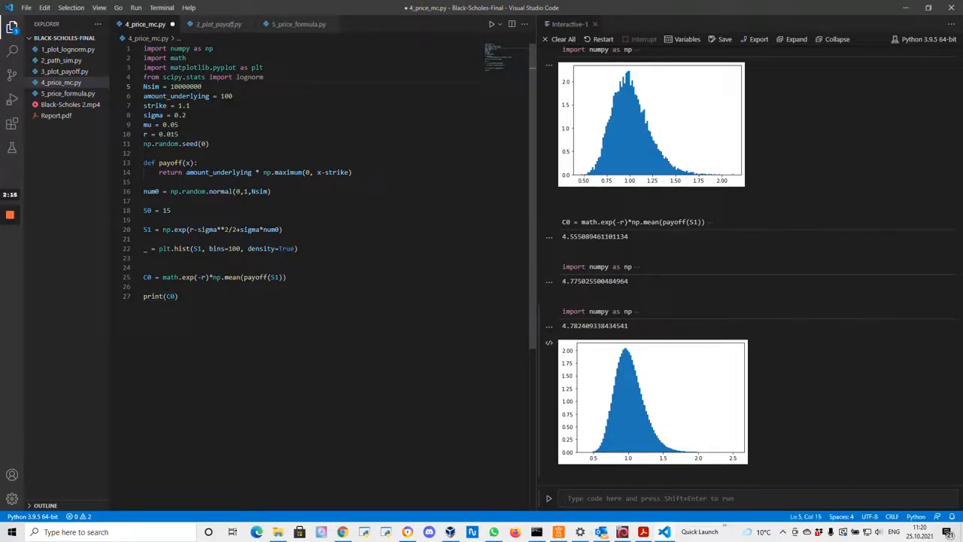
- Rerun the Monte Carlo script with Nsim = 10000000, giving C0 near 4.775
key("ctrl+a")
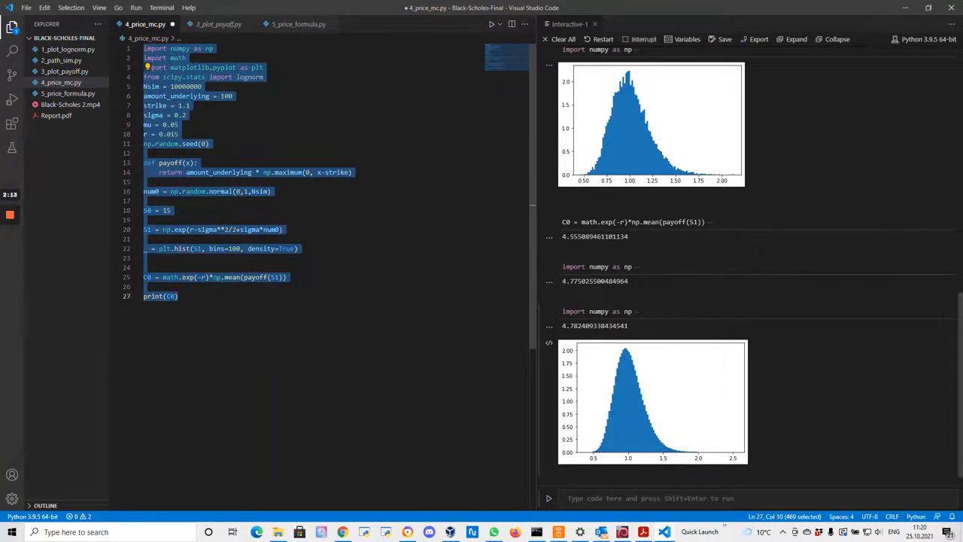
scroll("down", 3)
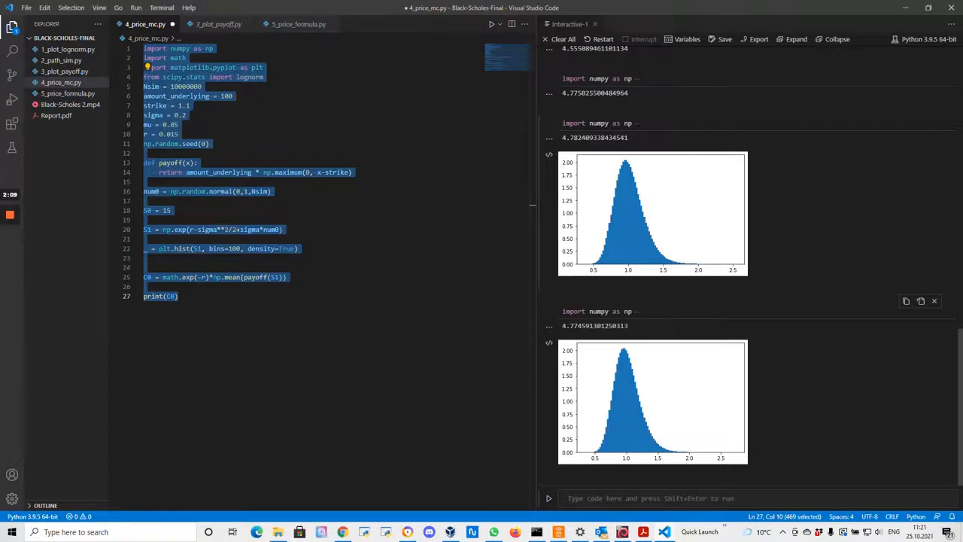
mouse_move(571, 153)
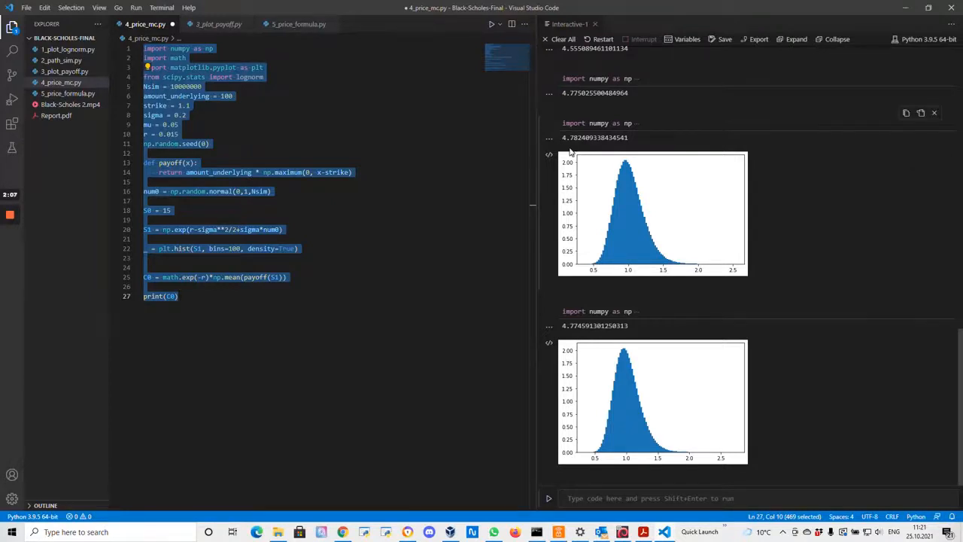